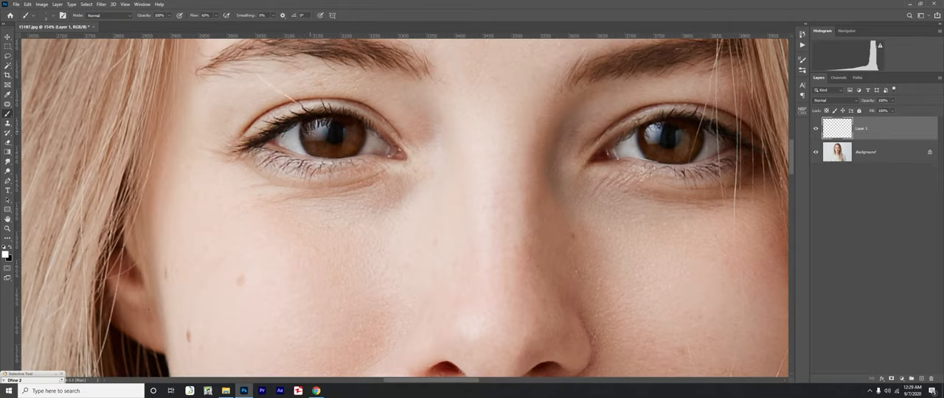
Open the adjustment-layer menu from the Layers panel for the portrait
drag(318, 136, 351, 148)
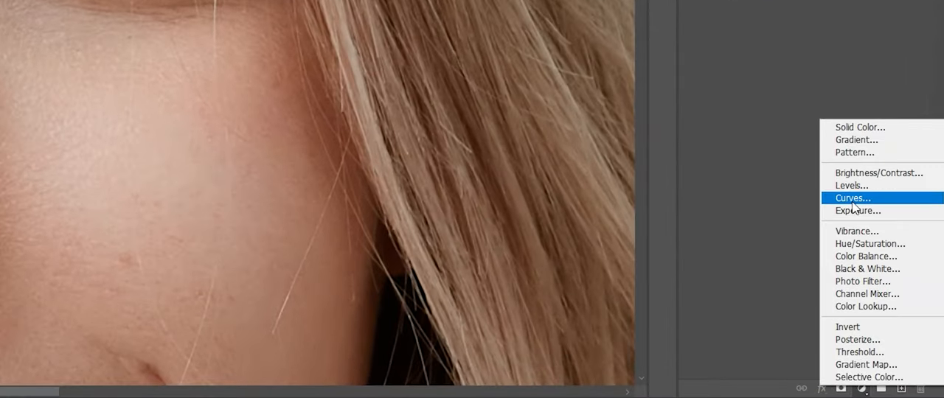
Add a Curves layer with an upward brightening curve and invert its mask to black
click(853, 197)
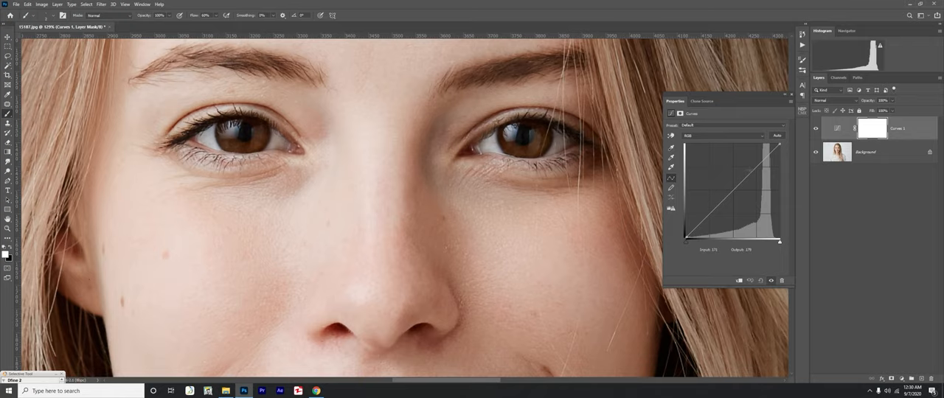
drag(730, 207, 745, 159)
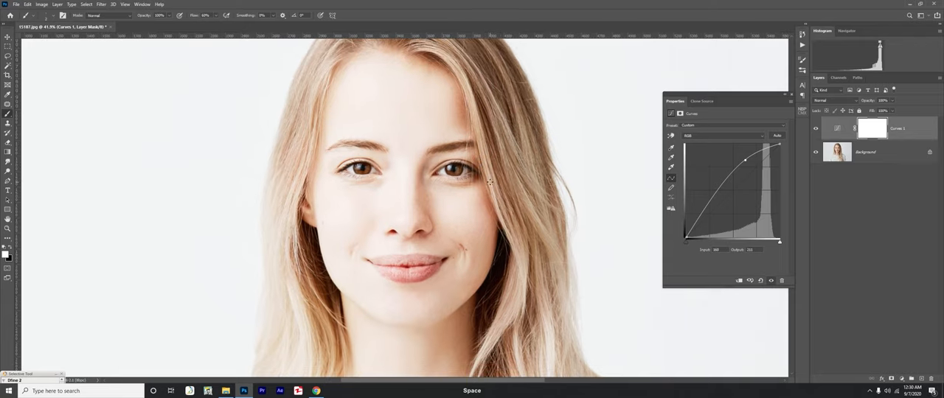
mouse_move(426, 168)
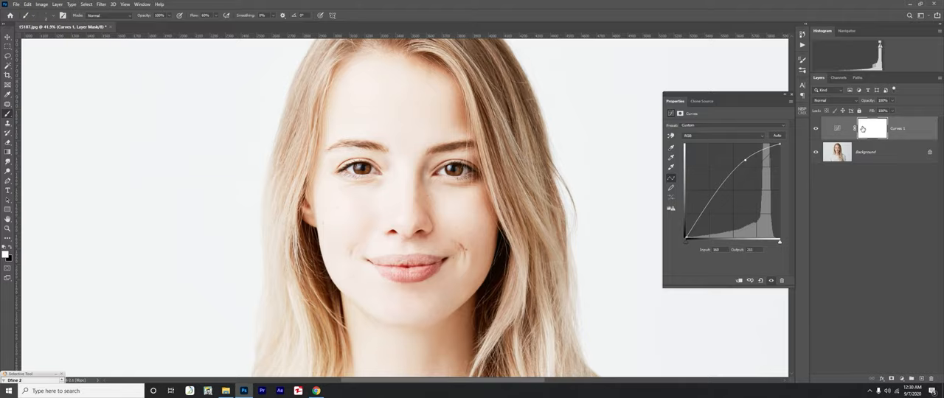
key(ctrl+i)
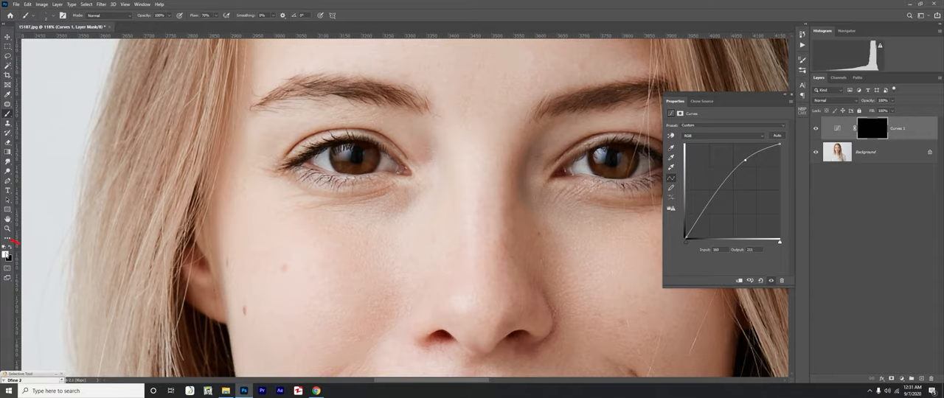
Zoom in on the eyes to paint white over both irises on the Curves mask
key(Ctrl+Space)
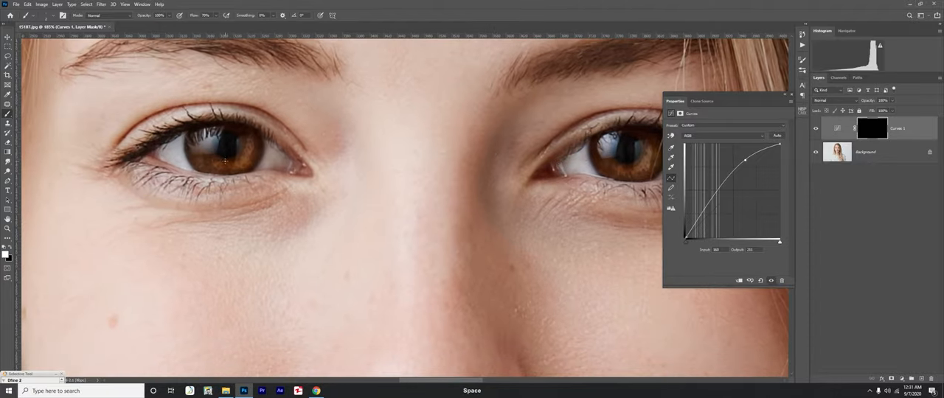
mouse_move(261, 151)
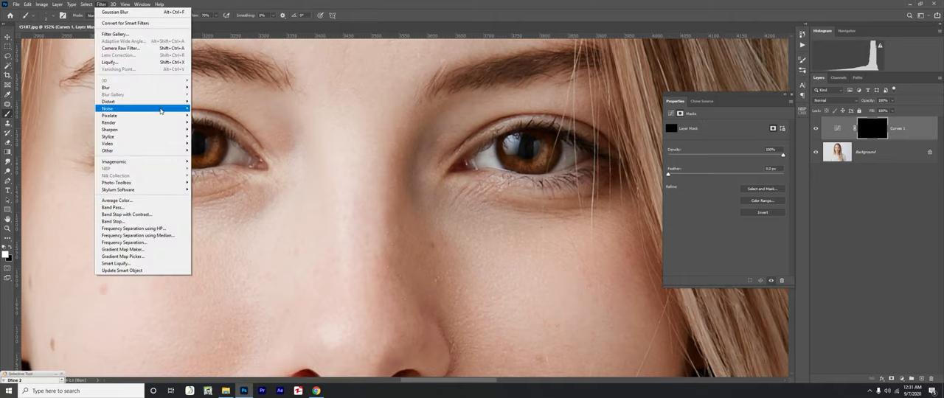
mouse_move(106, 87)
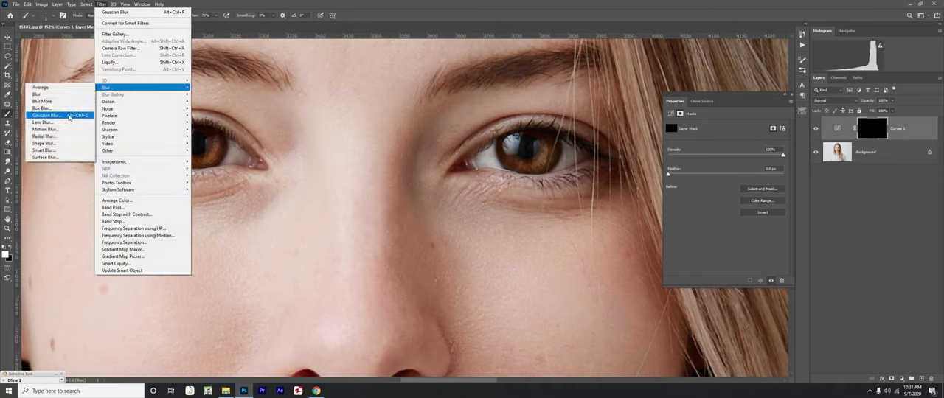
Apply a slight Gaussian Blur to the Curves mask, raising the radius to soften the iris edges
click(45, 115)
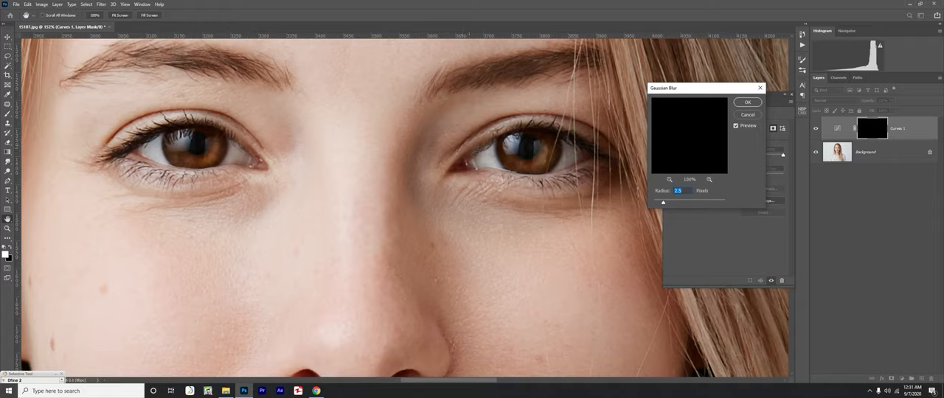
drag(662, 202, 658, 202)
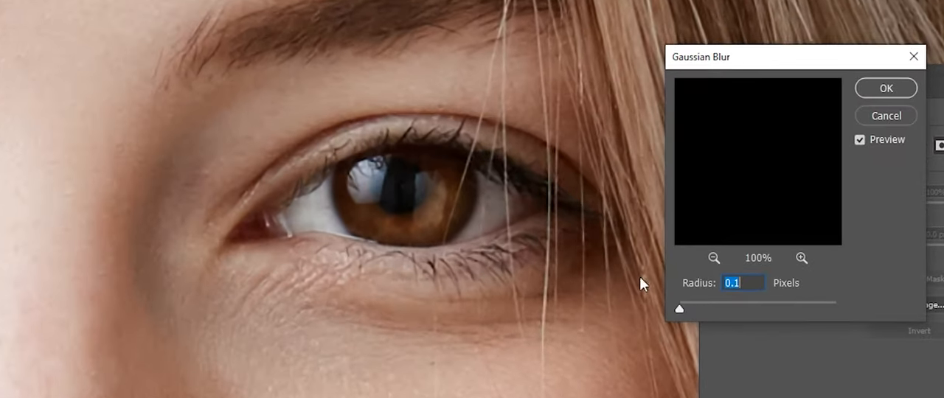
drag(679, 308, 687, 304)
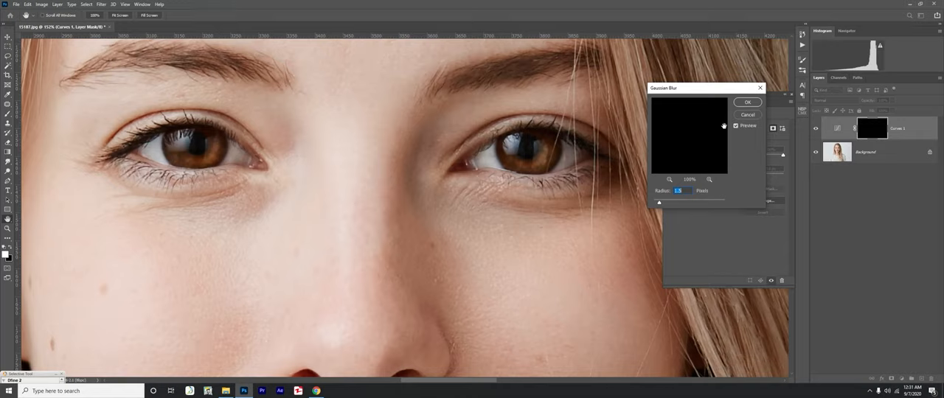
click(746, 102)
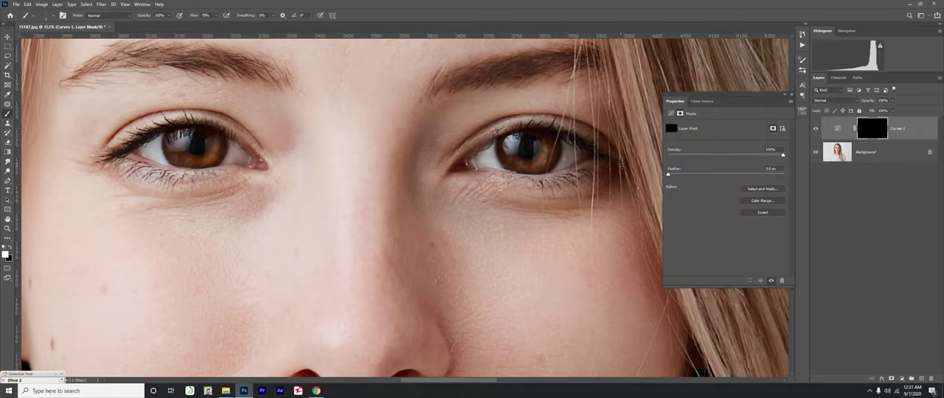
Zoom the view and create a new empty layer above Curves 1
key(Ctrl+Space)
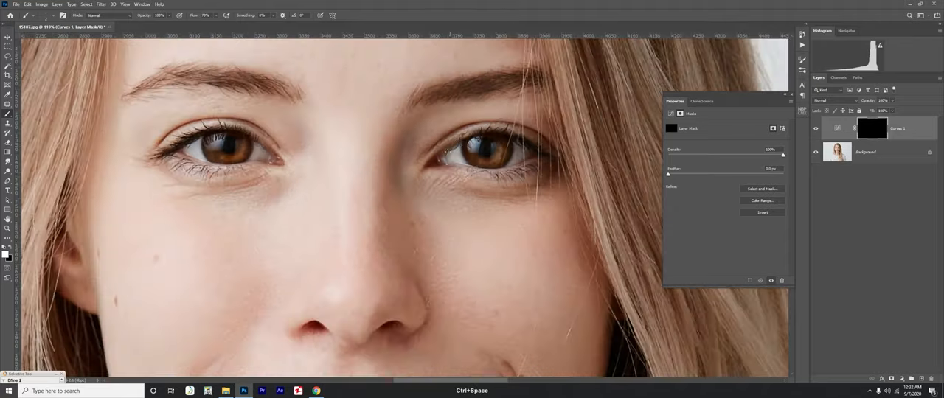
right_click(446, 151)
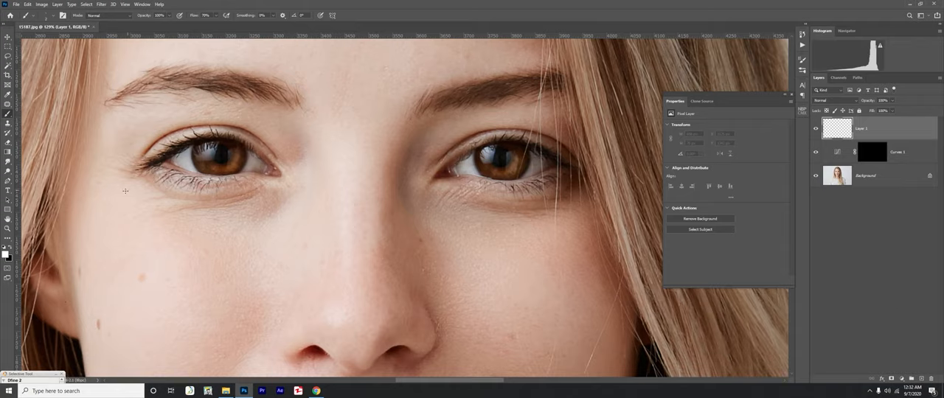
mouse_move(203, 49)
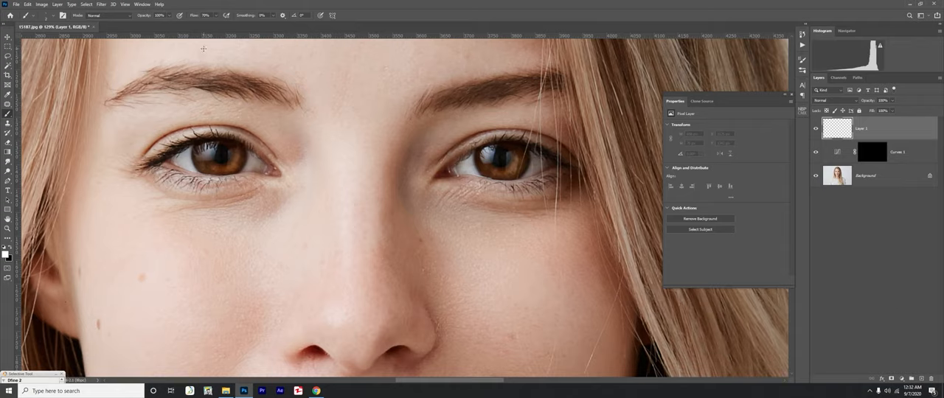
Set the brush size for painting white catchlights on Layer 1
triple_click(205, 15)
text(100)
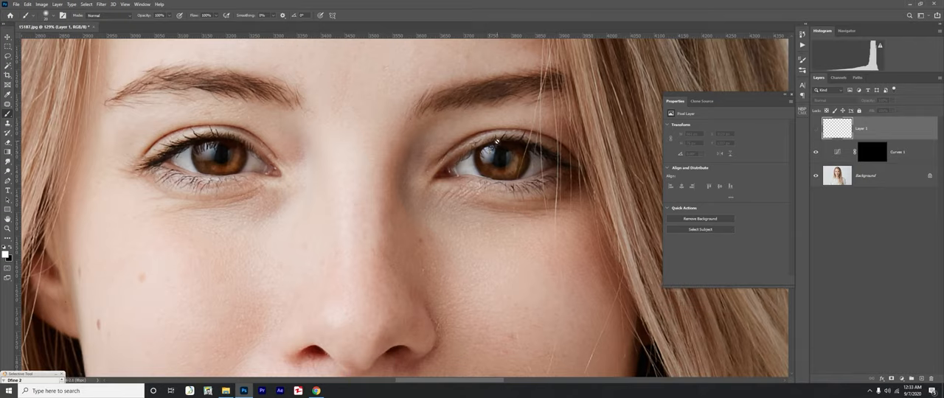
mouse_move(496, 158)
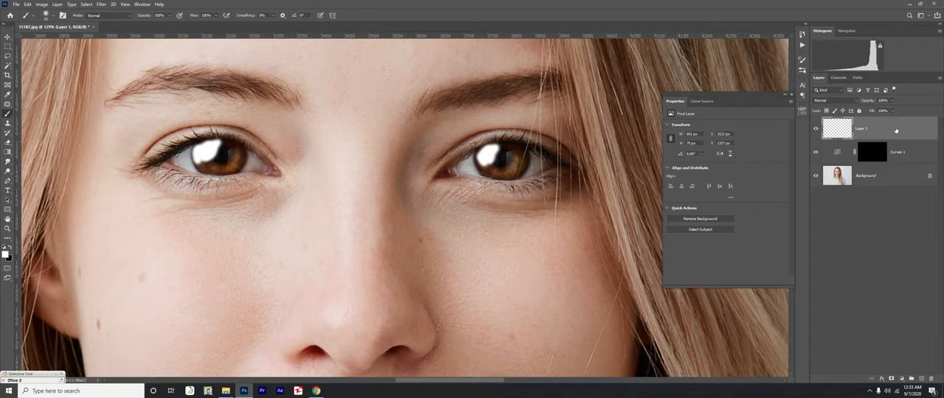
Bring up Layer 1's blending options and move the dialog to uncover the eyes
double_click(873, 128)
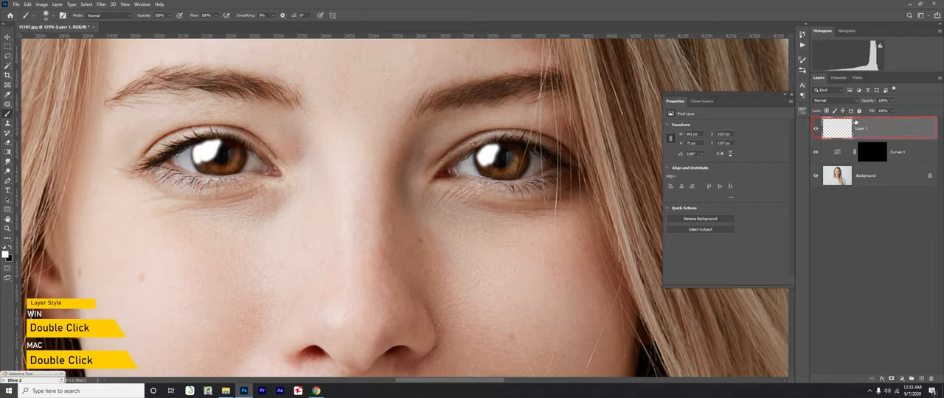
double_click(863, 128)
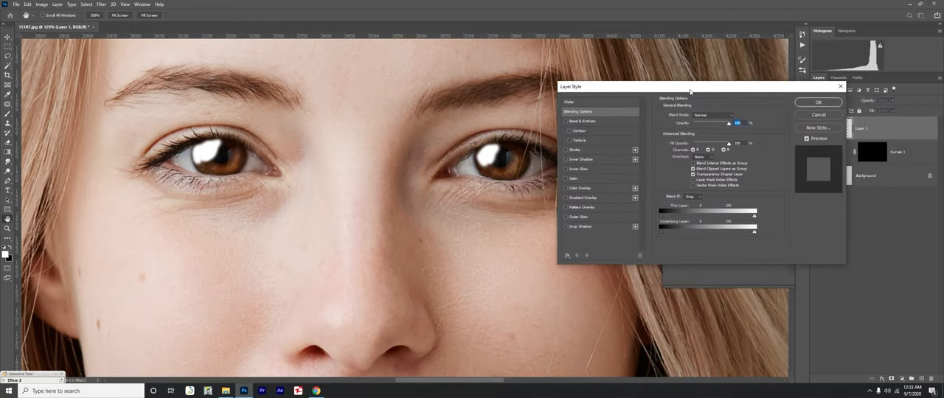
drag(691, 92, 643, 89)
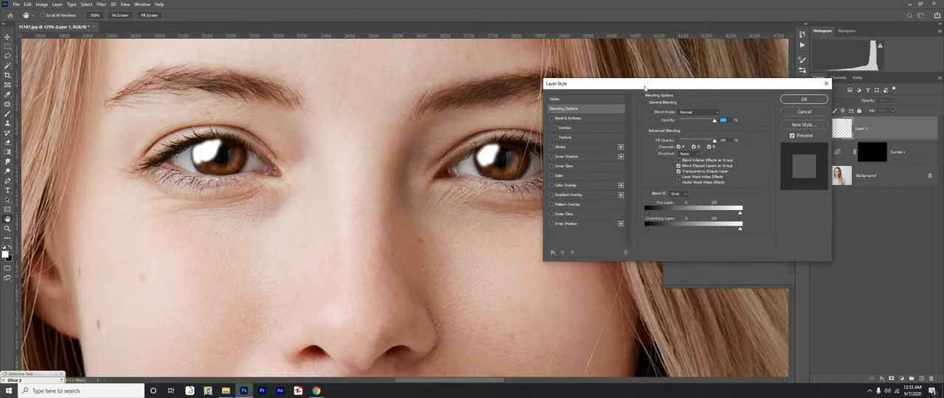
drag(646, 83, 602, 80)
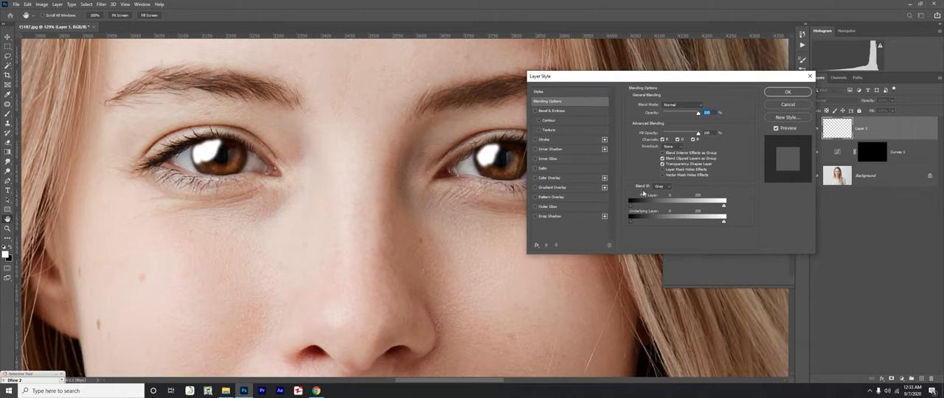
mouse_move(650, 193)
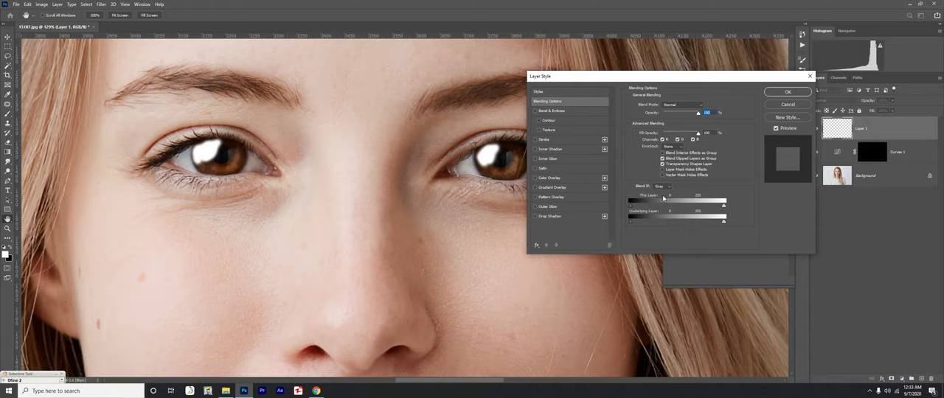
mouse_move(662, 207)
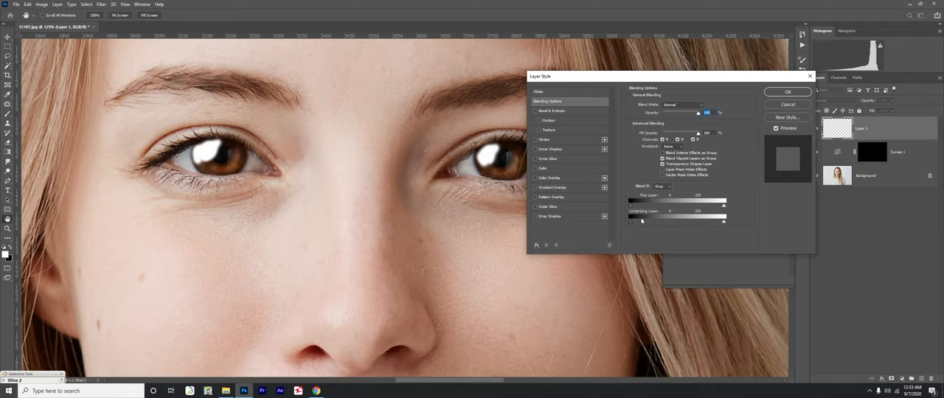
mouse_move(643, 217)
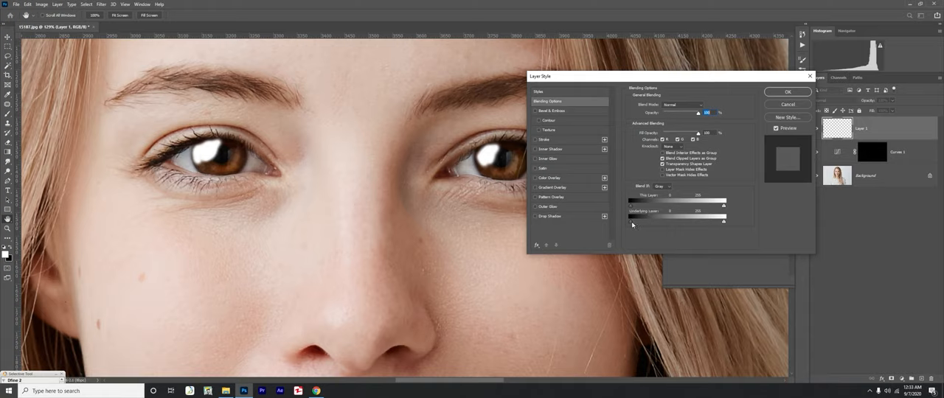
Split the Underlying Layer Blend If sliders so the catchlights fade over dark pixels, and apply
drag(628, 218, 643, 218)
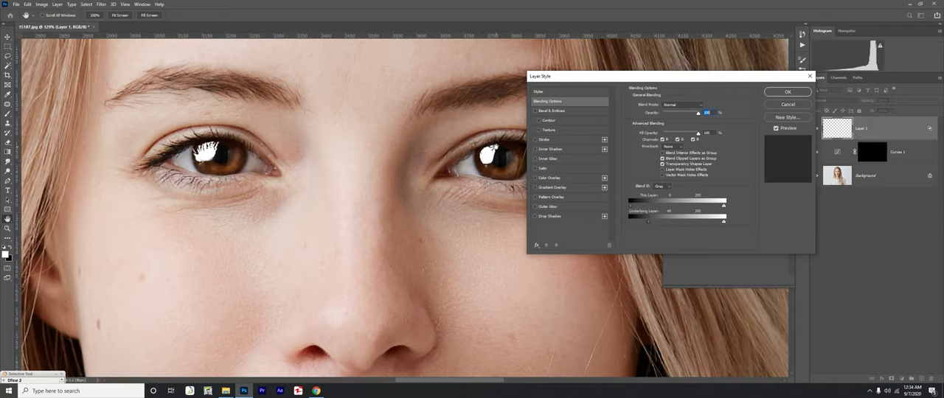
mouse_move(679, 183)
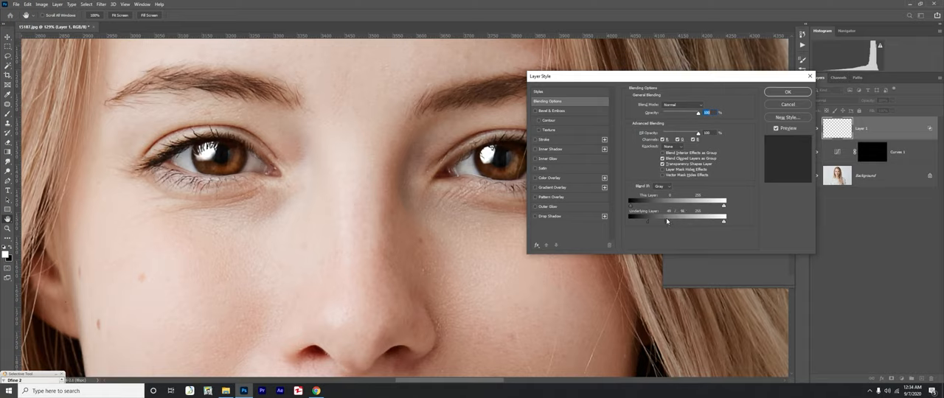
drag(665, 222, 690, 222)
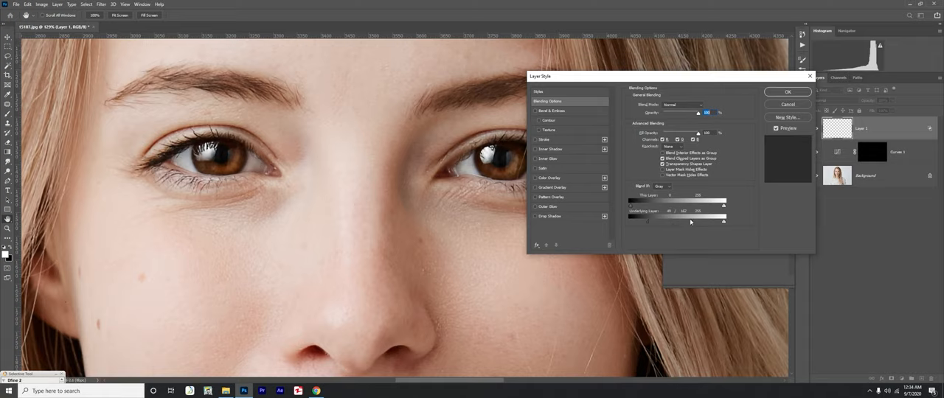
drag(685, 222, 688, 222)
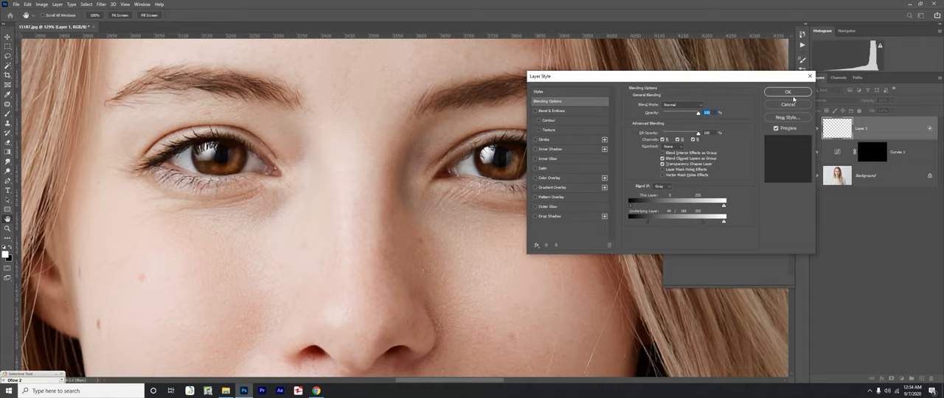
click(788, 91)
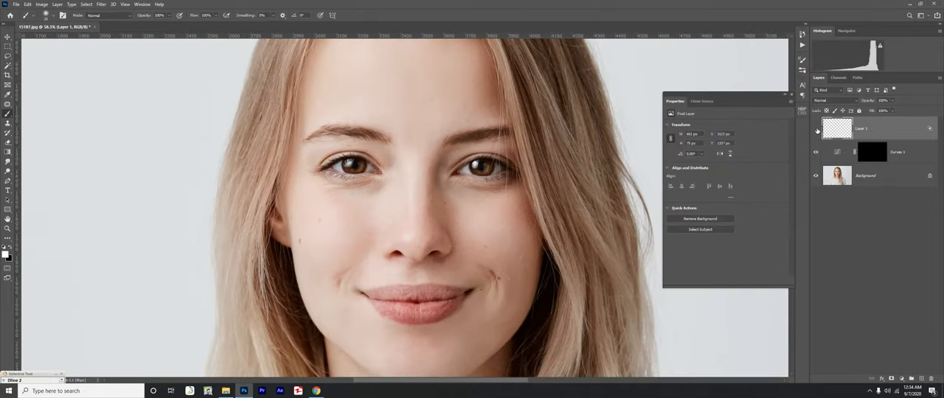
click(816, 129)
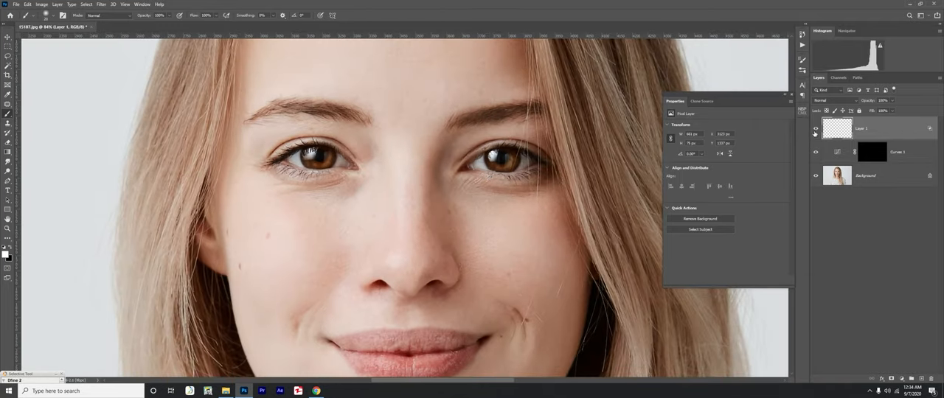
click(815, 131)
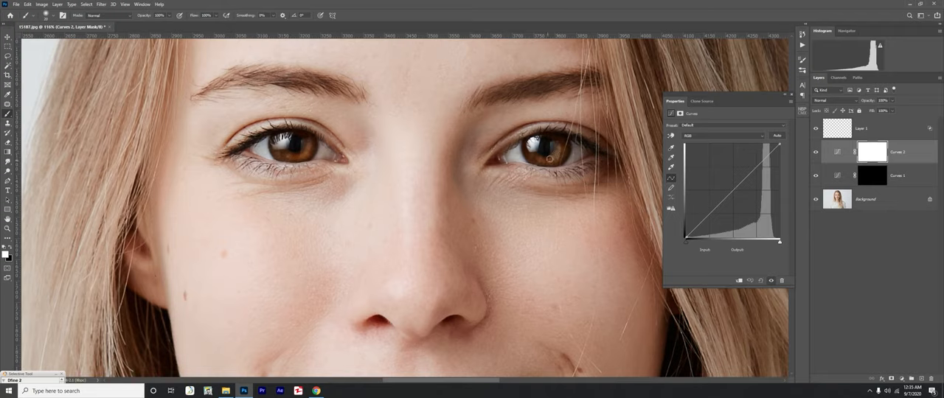
mouse_move(614, 145)
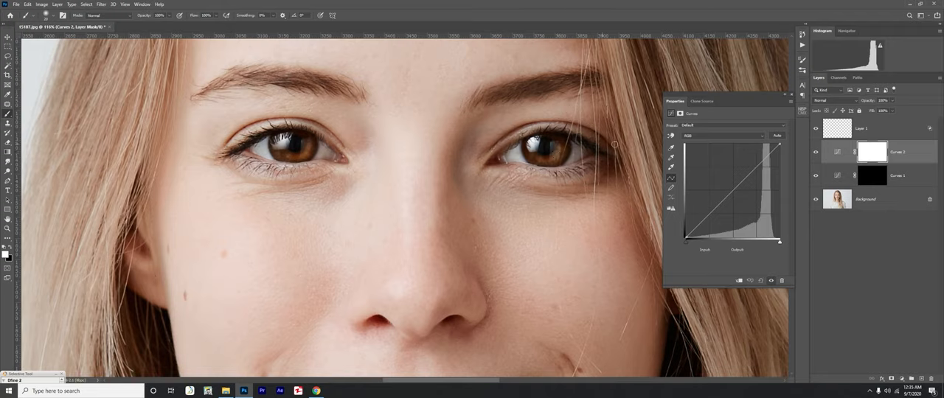
View the Curves masks and invert the Curves 2 mask to black
click(874, 174)
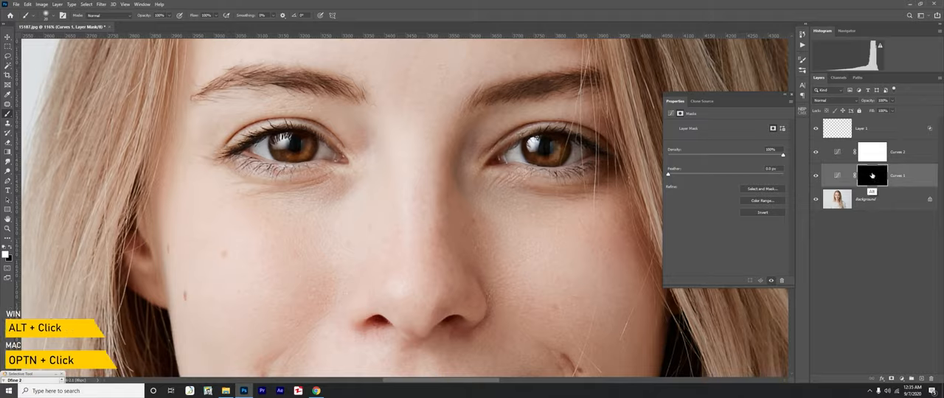
click(874, 174)
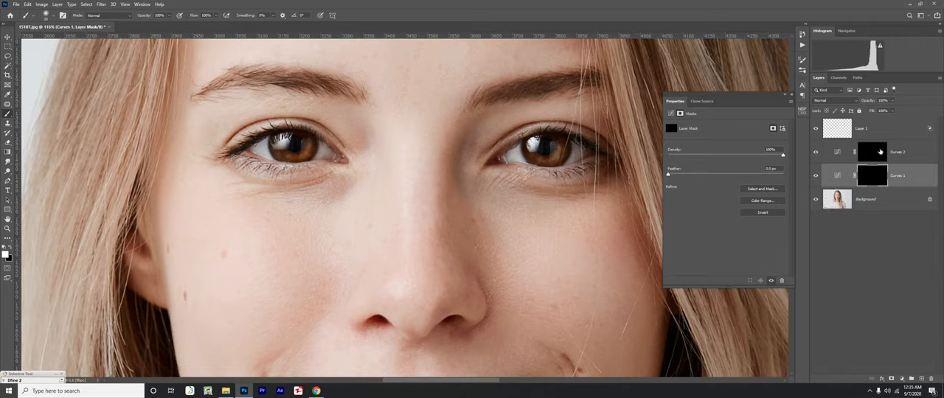
click(898, 152)
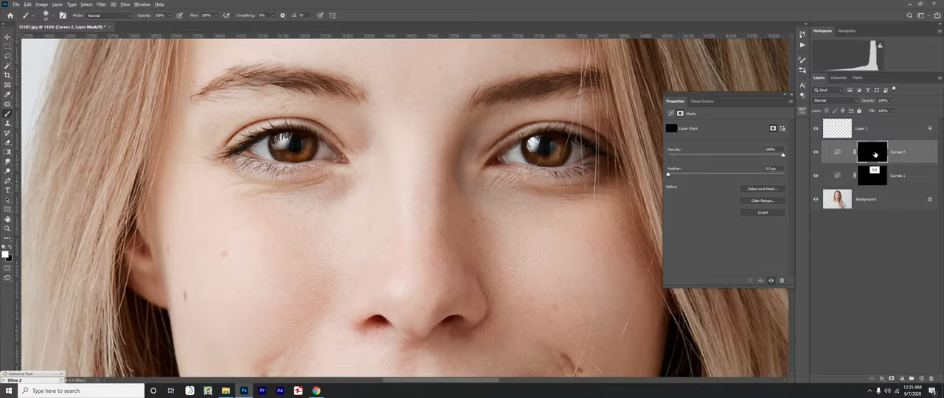
click(873, 152)
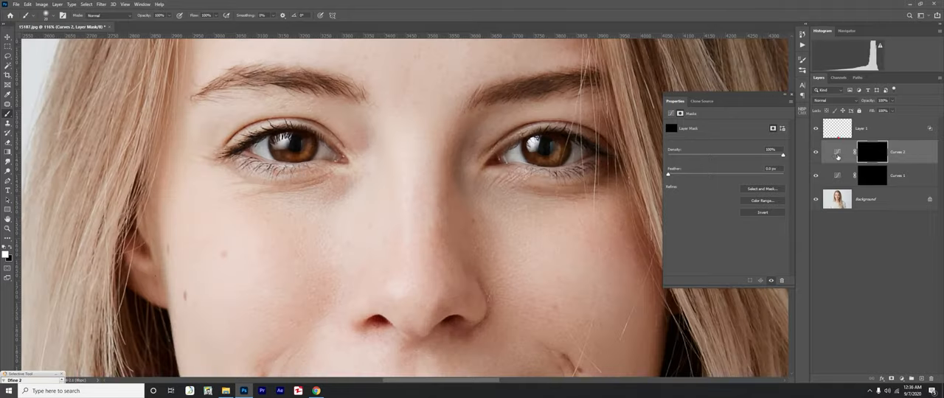
click(838, 154)
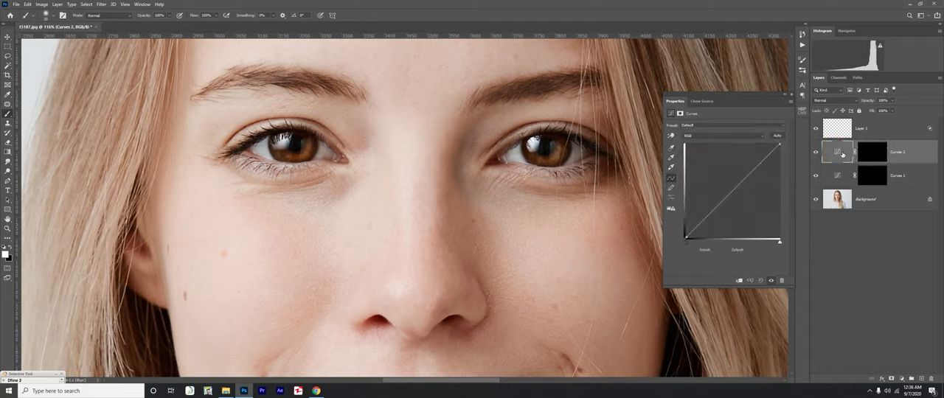
Adjust the Red, Blue and Green channel curves of Curves 2 to warm and brighten the irises
click(726, 135)
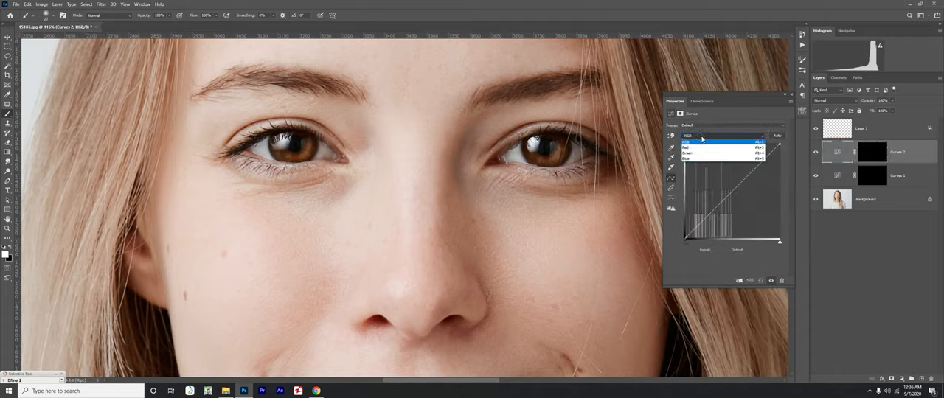
click(723, 141)
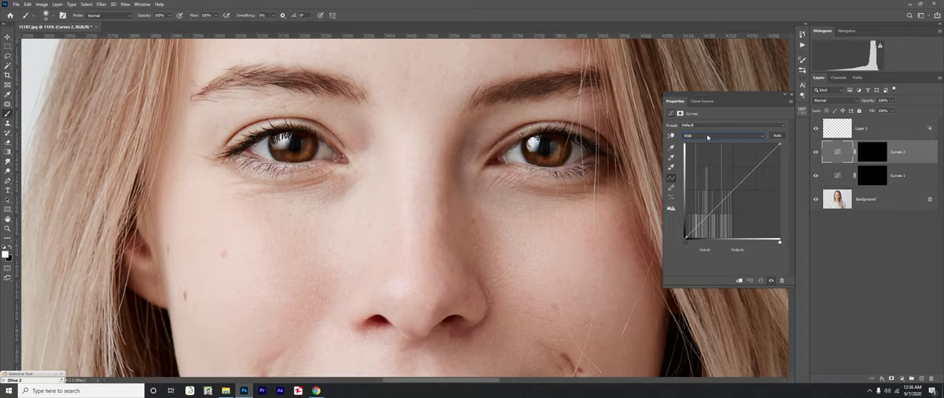
click(723, 136)
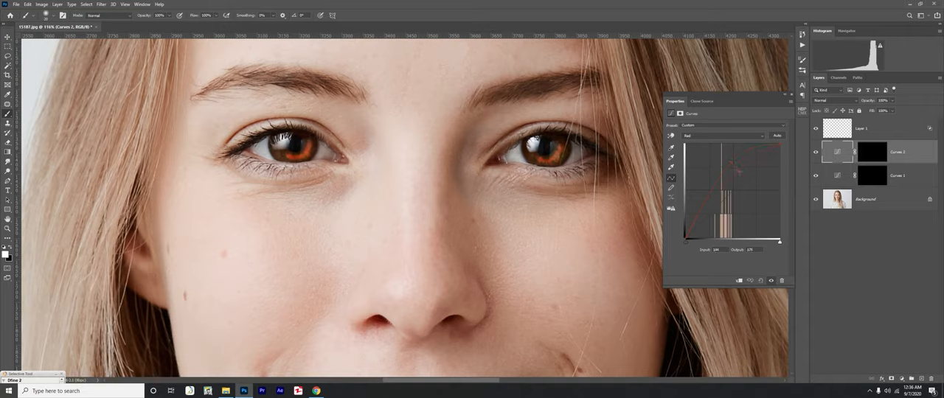
click(723, 136)
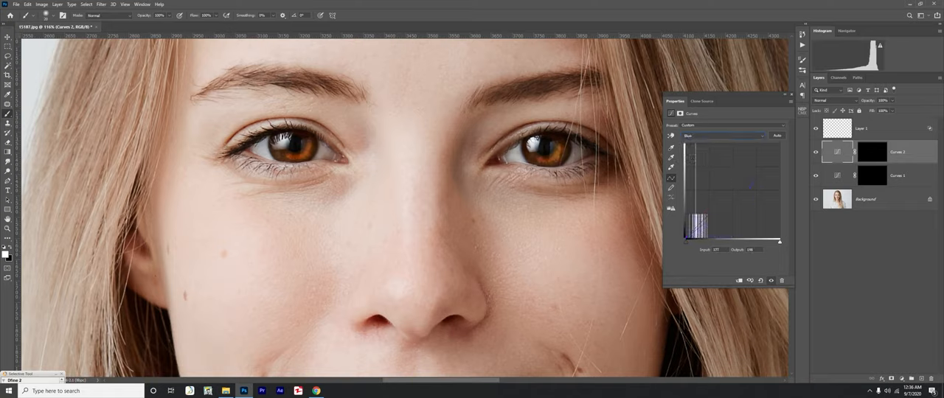
click(723, 135)
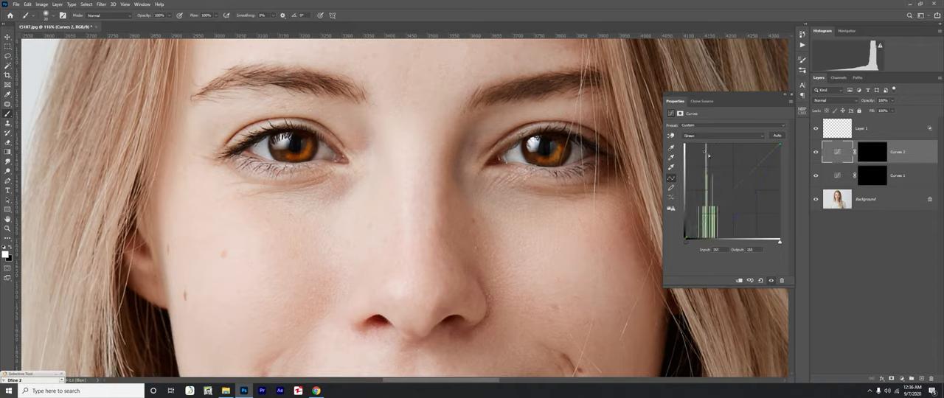
drag(706, 150, 745, 169)
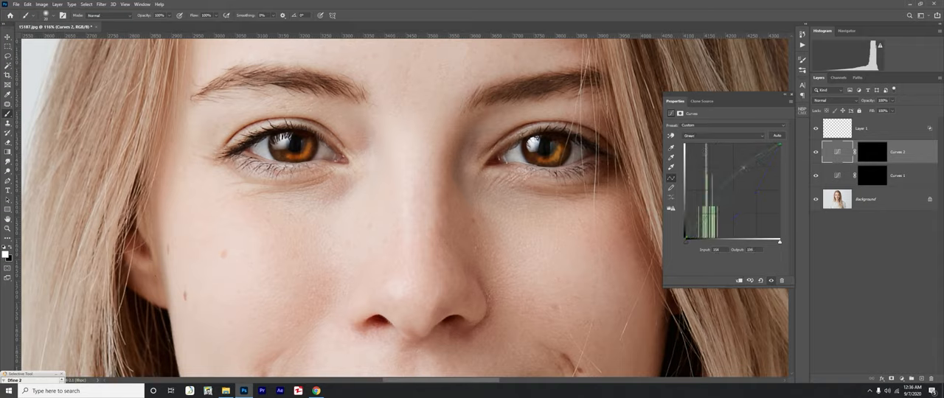
drag(744, 168, 743, 165)
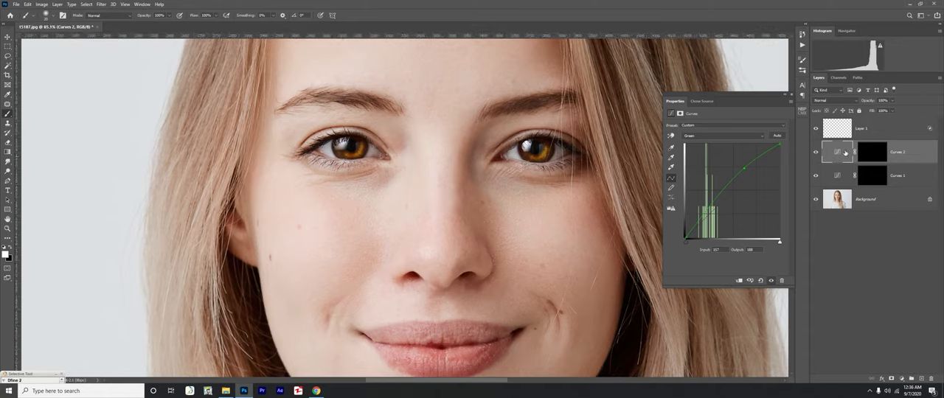
Gaussian-blur the Curves 2 iris mask and return to viewing the photo
click(873, 154)
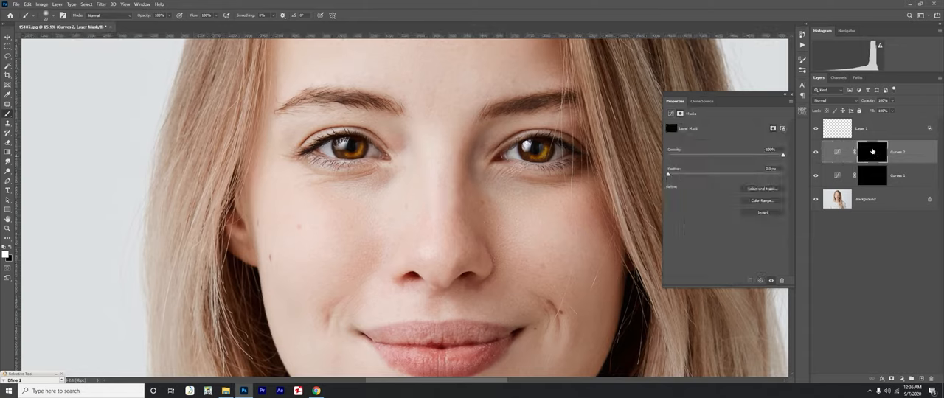
click(872, 152)
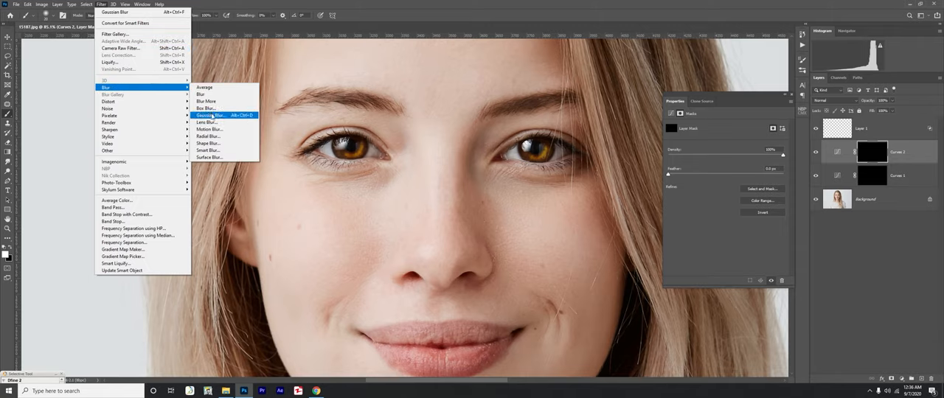
click(211, 115)
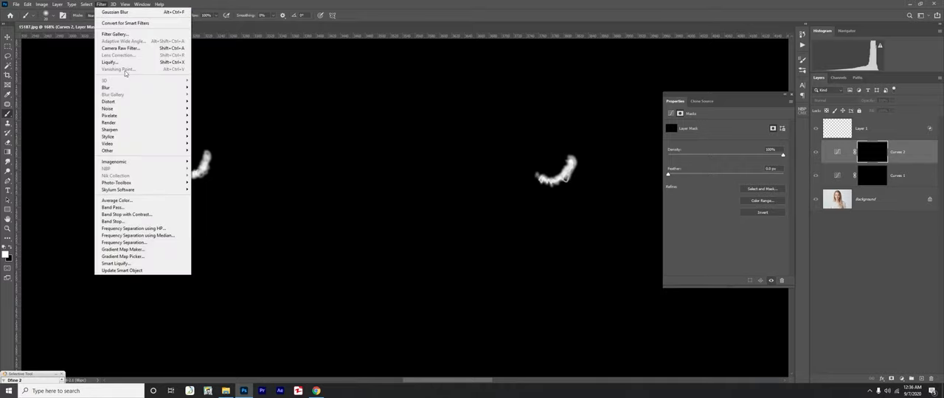
click(115, 12)
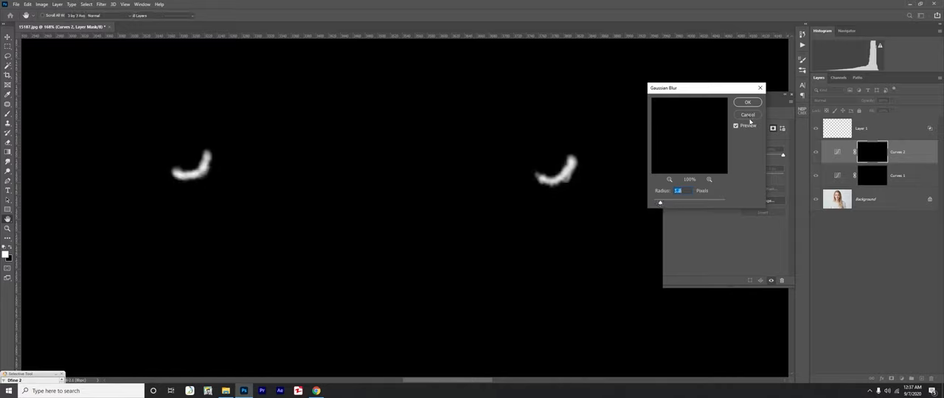
click(746, 102)
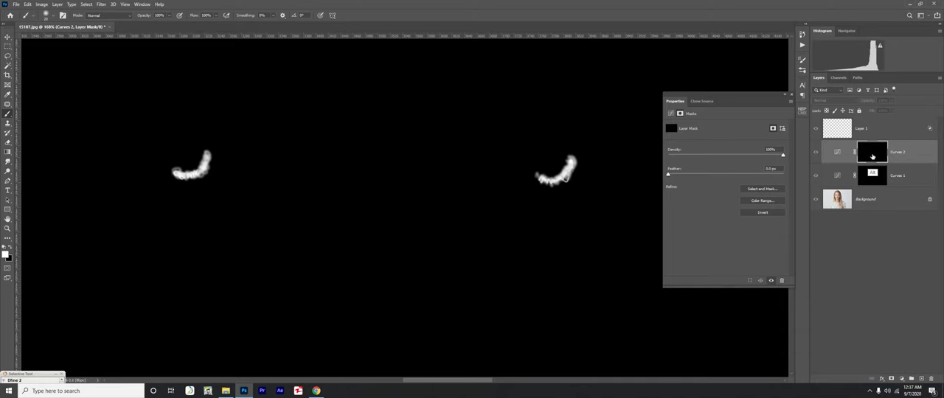
click(100, 4)
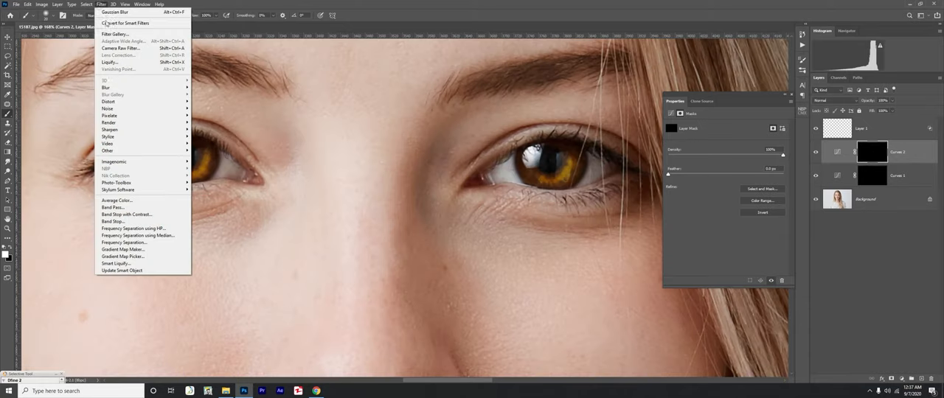
Reapply Gaussian Blur to the Curves 2 mask, then zoom out to the whole face
click(115, 12)
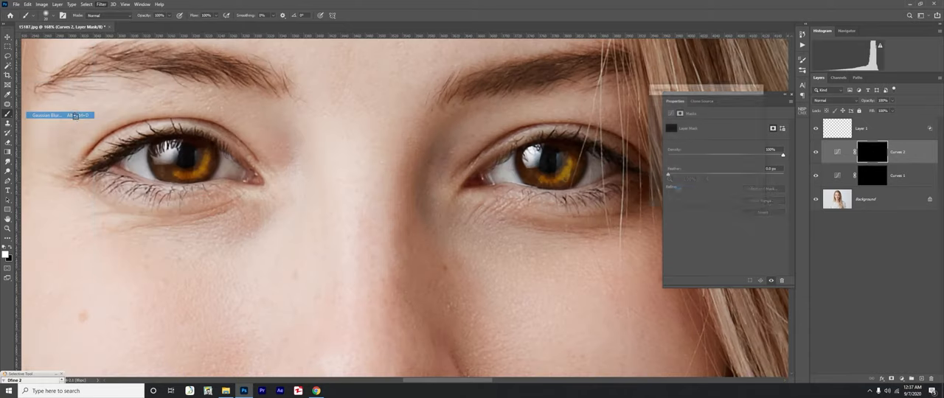
click(59, 115)
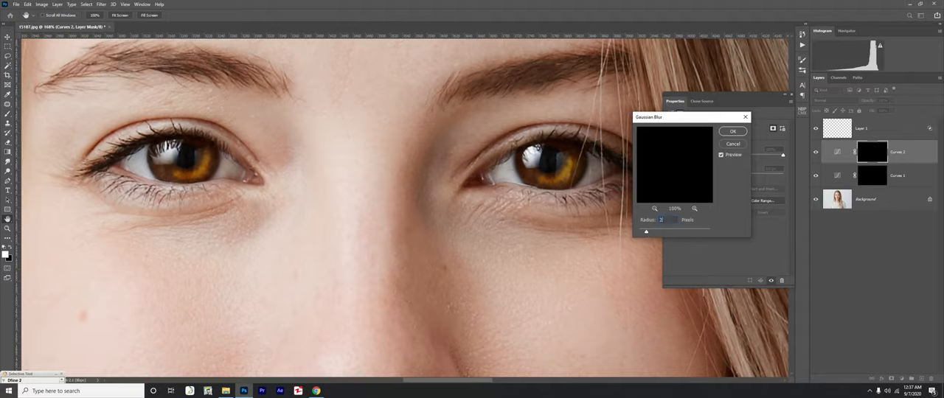
click(732, 131)
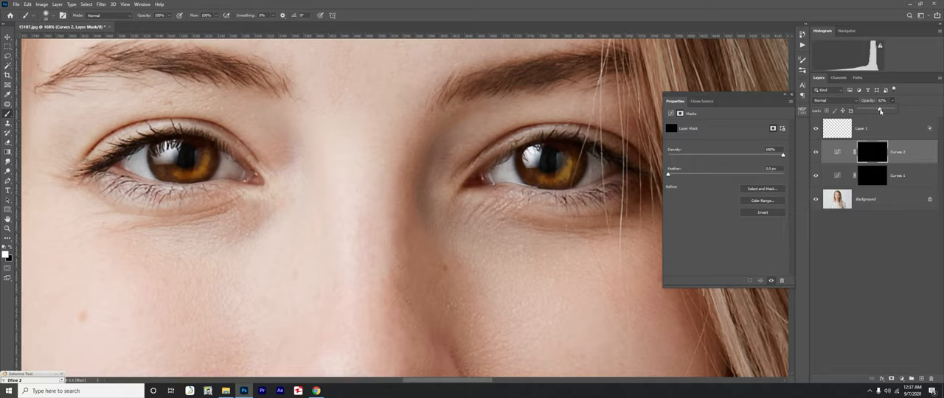
key(Ctrl+space)
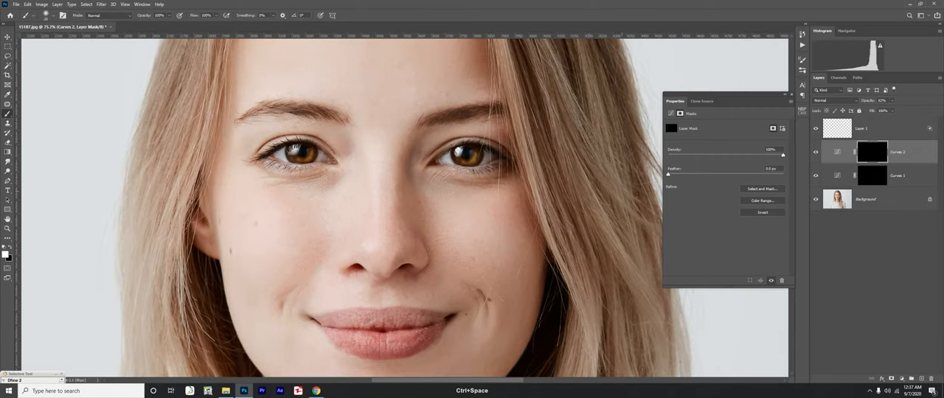
Apply a Gaussian Blur to the mask of the lower Curves 1 layer
click(897, 175)
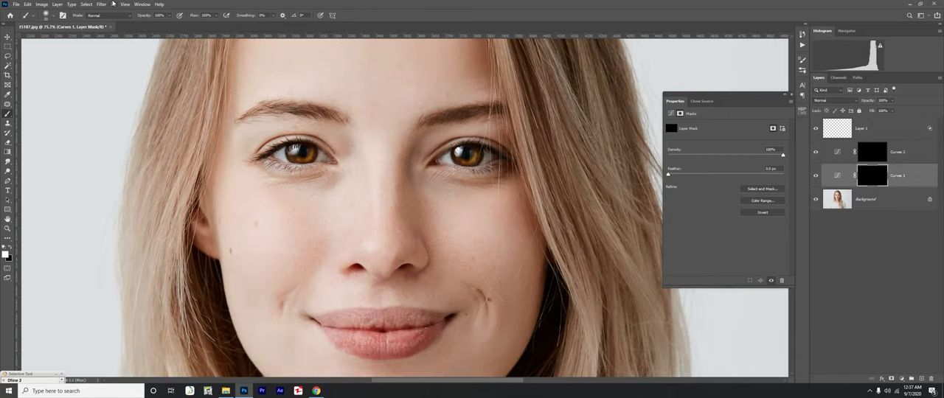
click(102, 5)
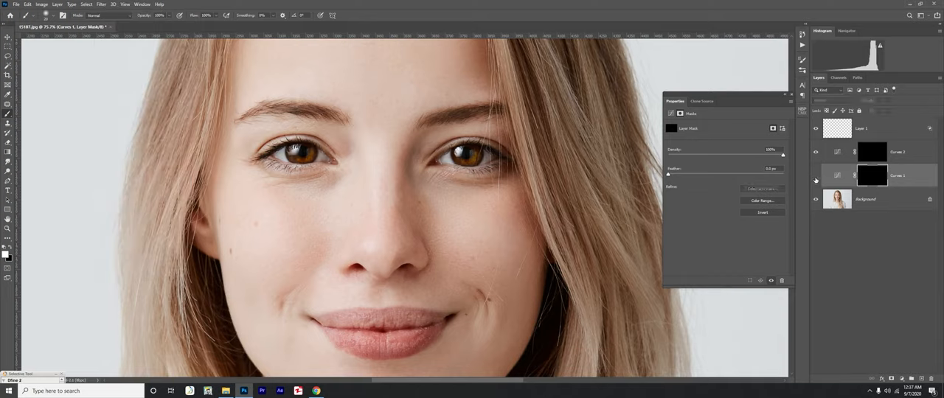
click(100, 4)
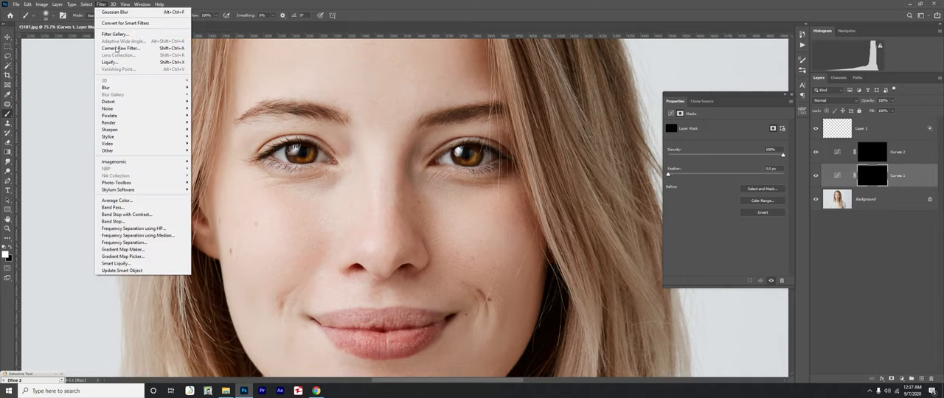
click(115, 12)
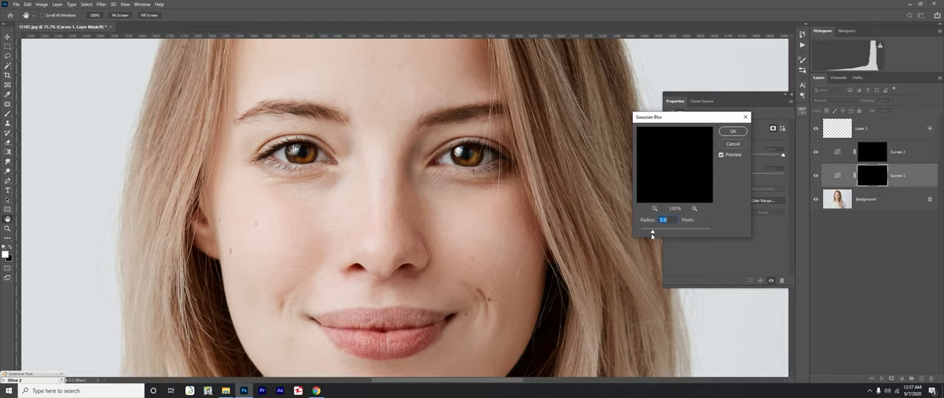
click(731, 132)
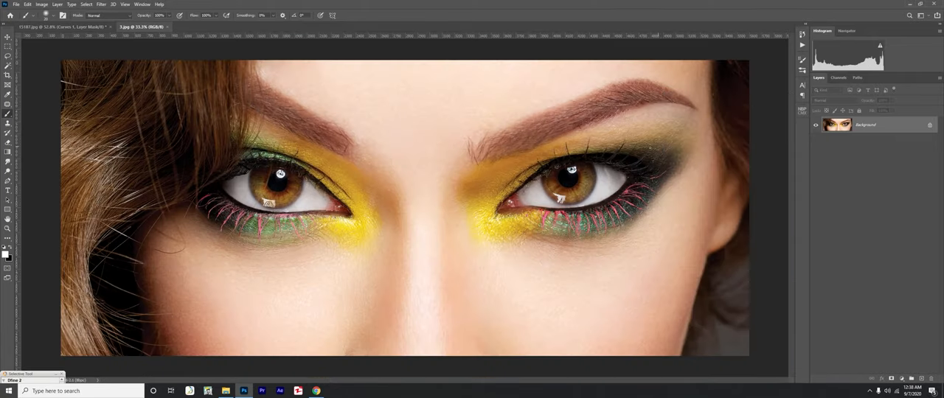
Zoom onto the eyes and add a Curves adjustment layer named Reflection
key(ctrl+space)
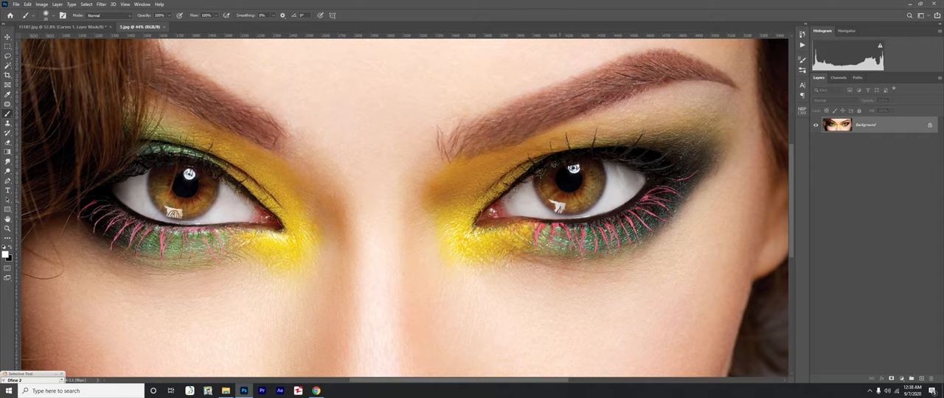
drag(560, 185, 582, 200)
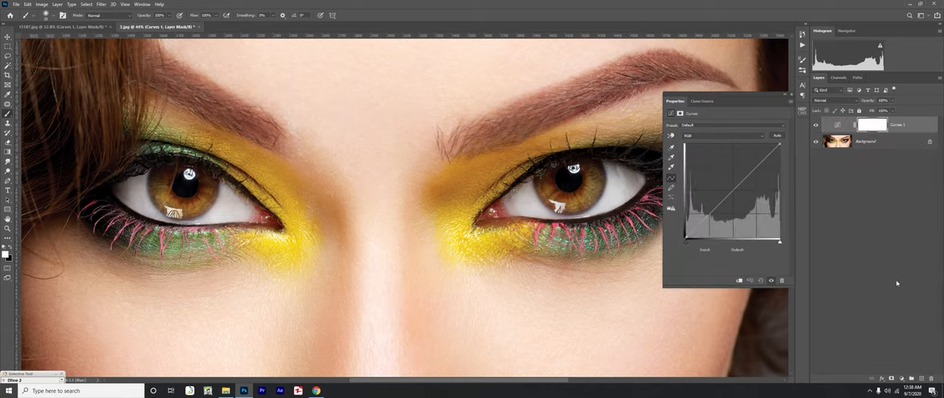
click(836, 124)
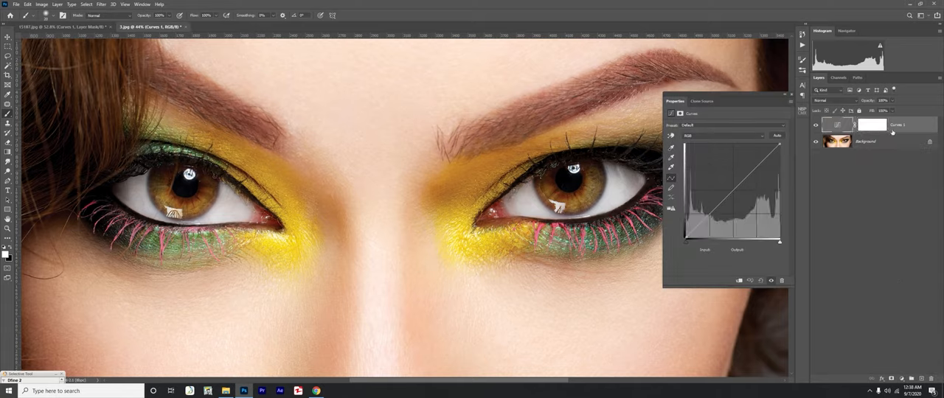
double_click(899, 124)
text(Reflection)
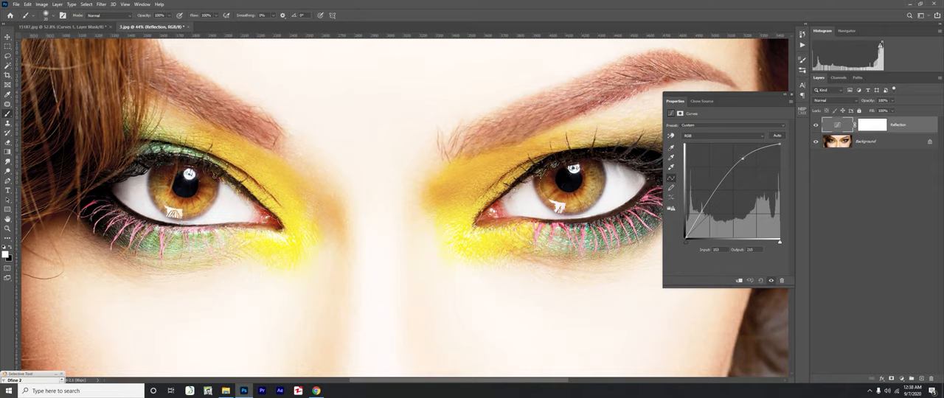
Raise the Reflection curve to brighten, then invert its mask to black
drag(740, 159, 714, 165)
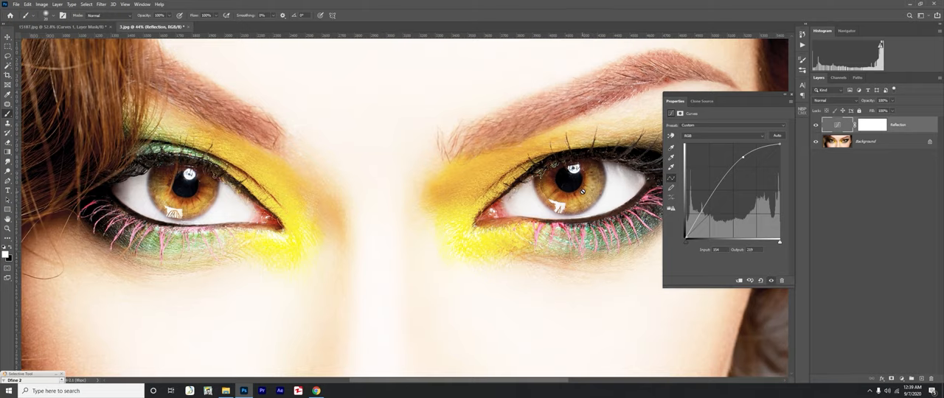
click(872, 124)
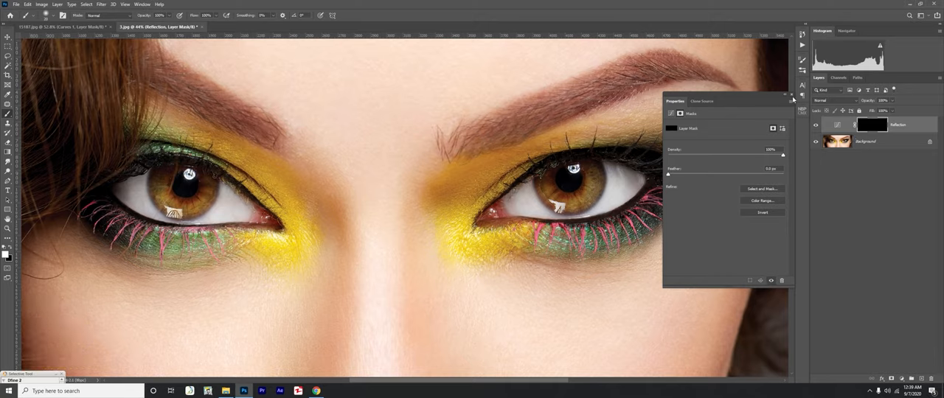
Paint white on the Reflection mask over both irises to reveal the brightening
click(785, 94)
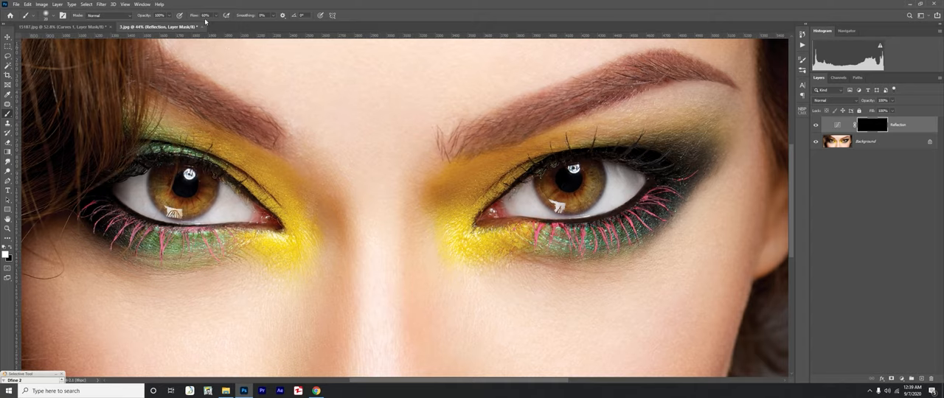
mouse_move(203, 38)
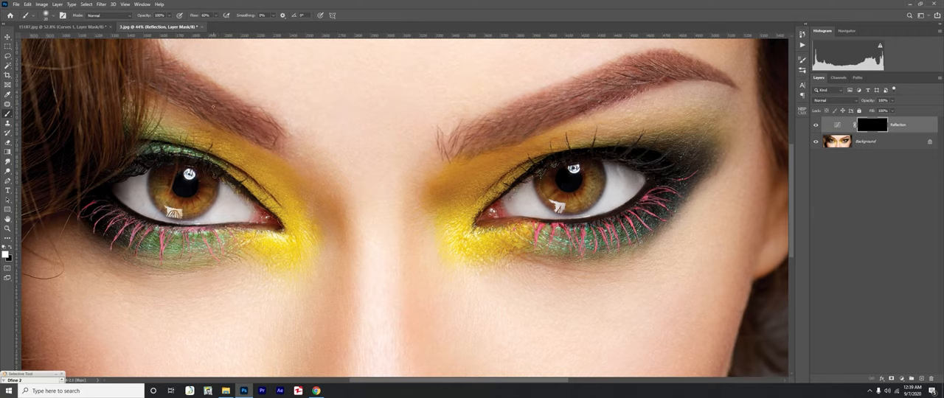
key(ctrl+space)
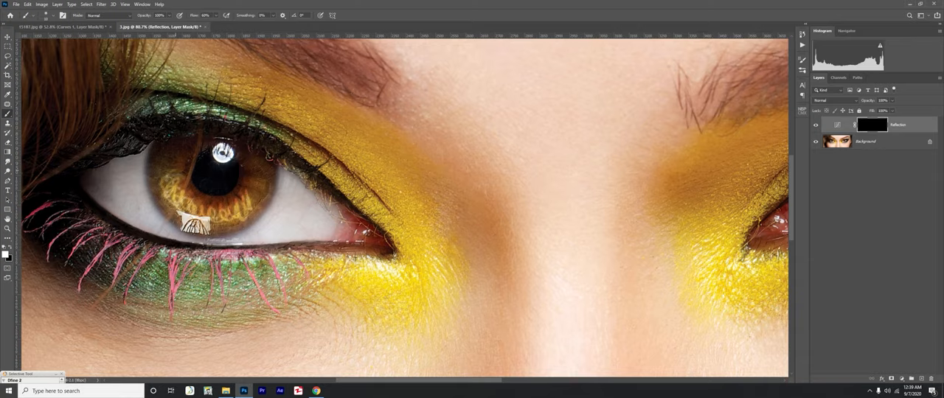
key(space)
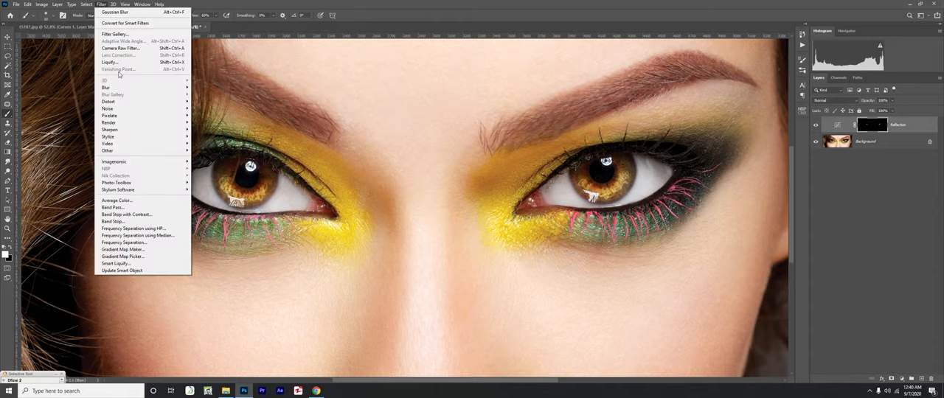
Soften the Reflection mask edges with a Gaussian Blur of adjusted radius
click(115, 12)
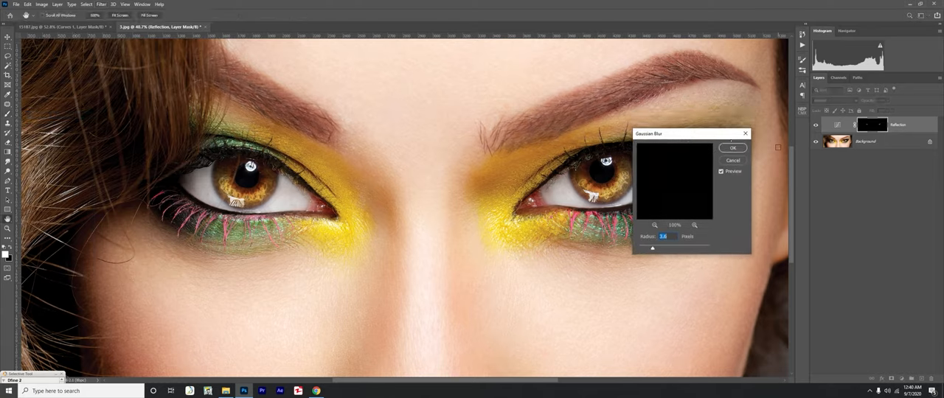
drag(664, 133, 676, 151)
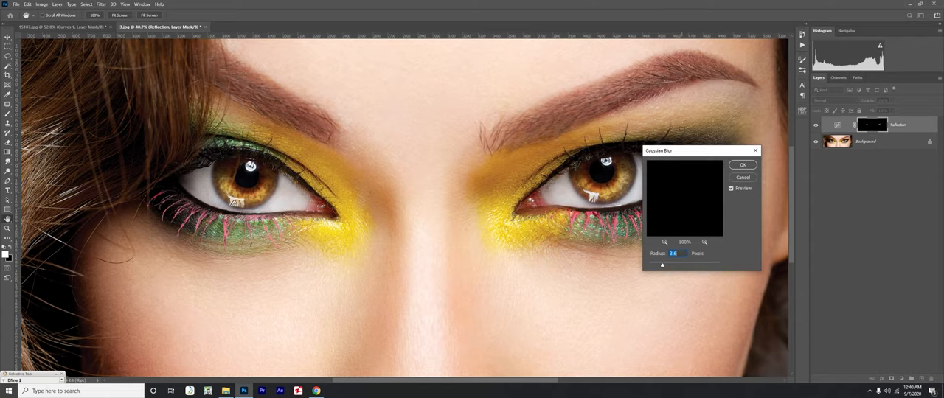
drag(661, 266, 670, 266)
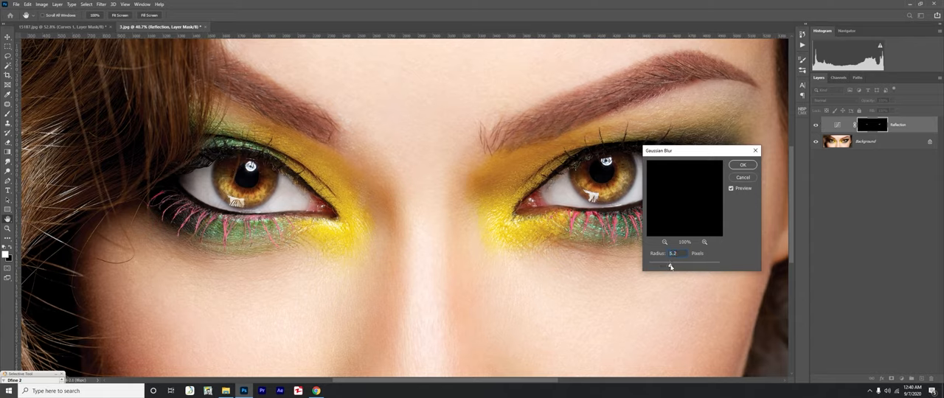
triple_click(673, 254)
text(6)
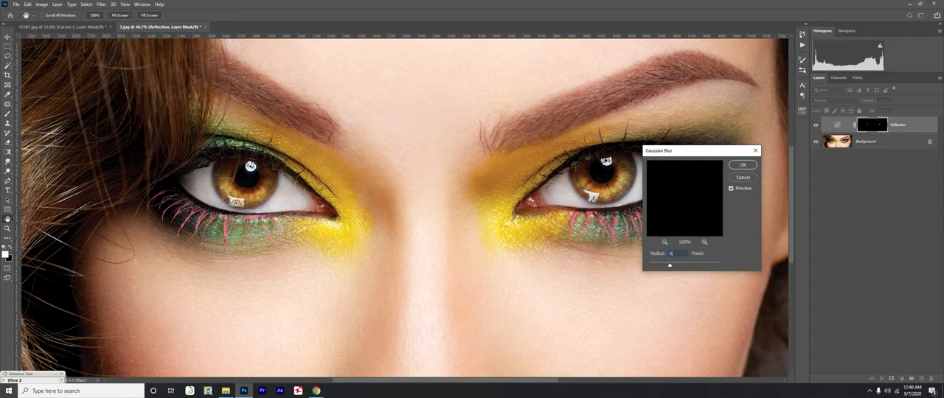
mouse_move(658, 207)
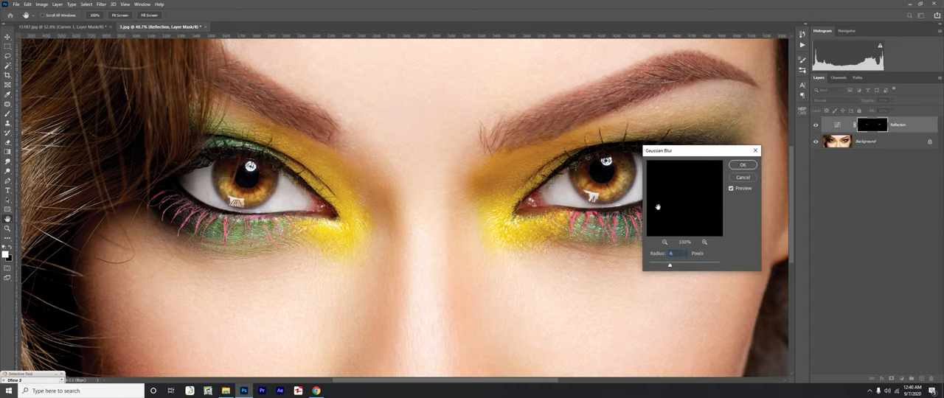
mouse_move(707, 206)
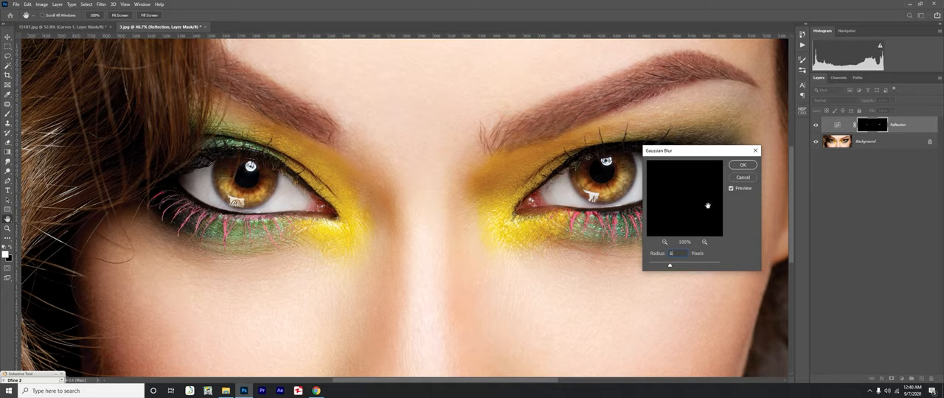
click(743, 165)
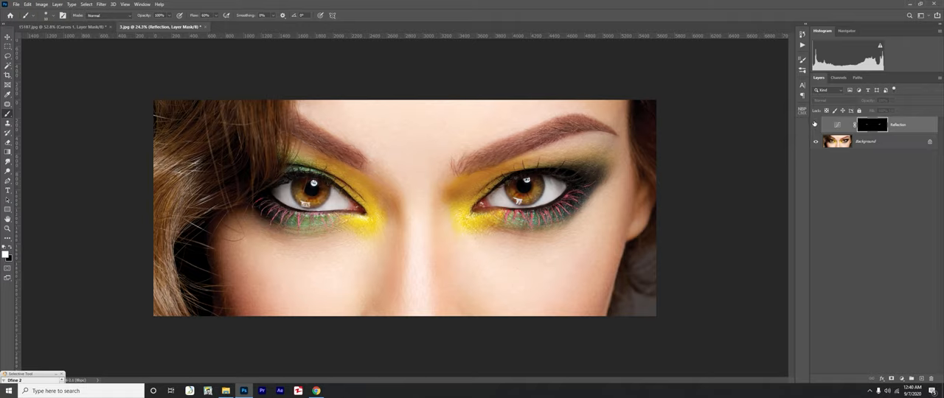
Zoom back onto the eyes and add a new empty layer on top
click(870, 124)
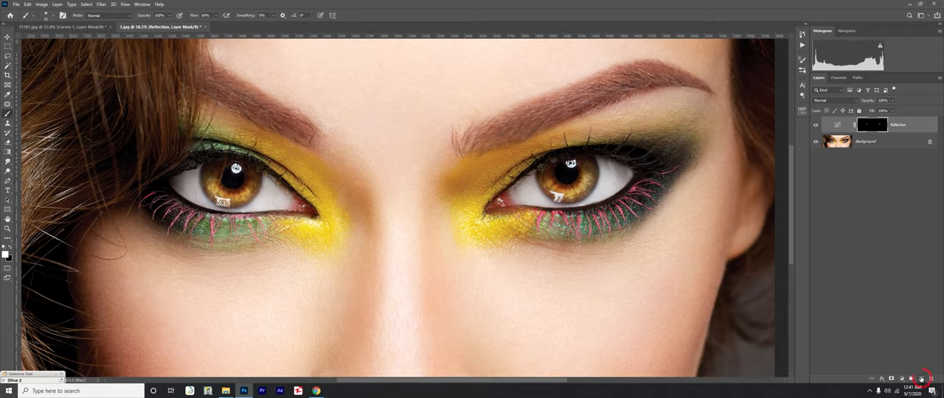
click(908, 377)
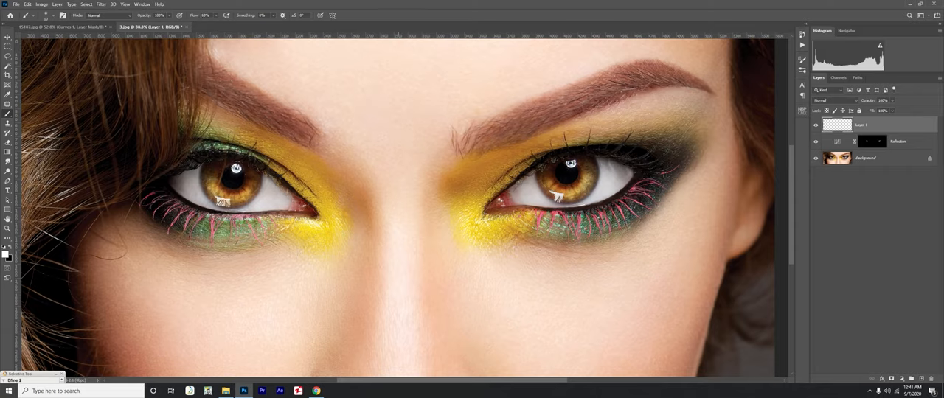
Paint white catchlights into the irises on Layer 1 and bring up its Layer Style
click(570, 163)
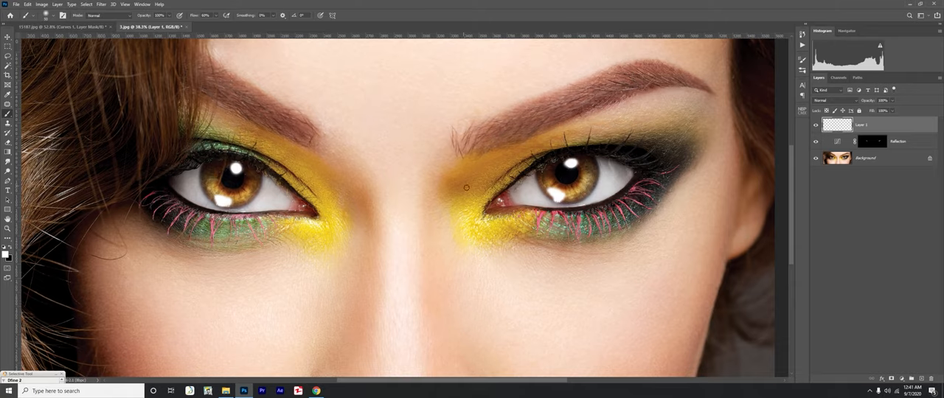
click(816, 119)
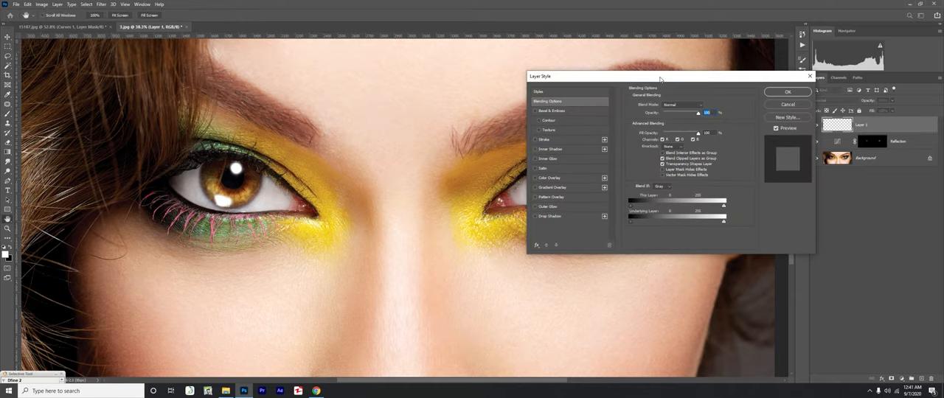
Split the Underlying Layer Blend If slider so iris texture shows through the catchlights
drag(661, 77, 746, 60)
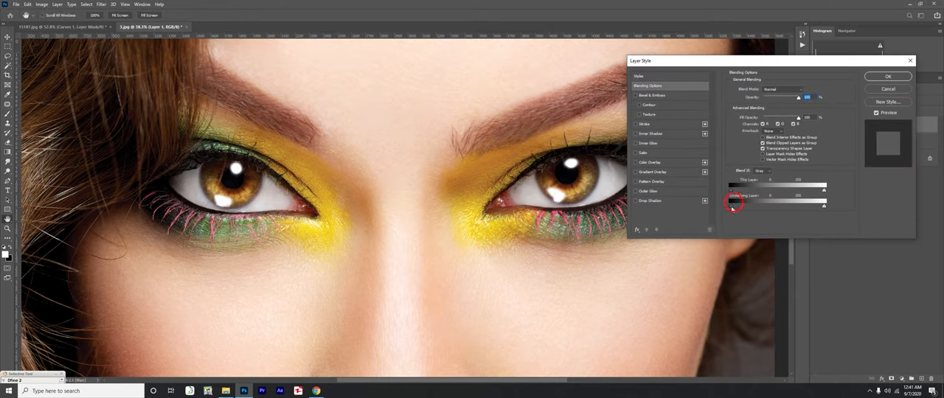
drag(735, 204, 767, 206)
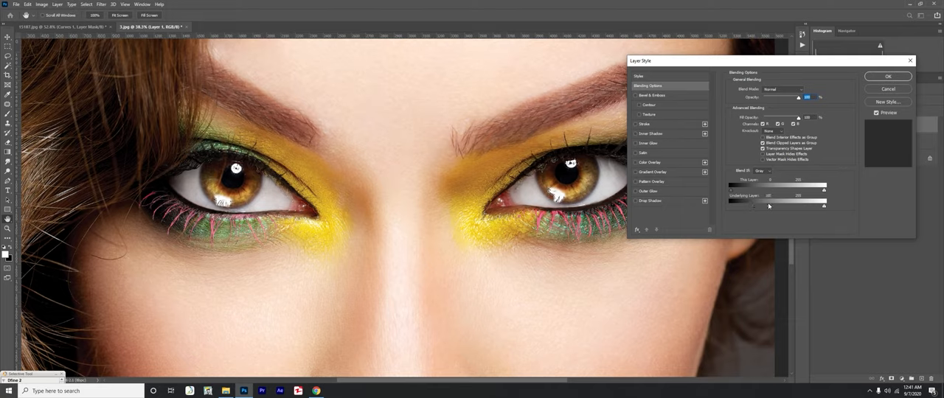
drag(730, 204, 769, 203)
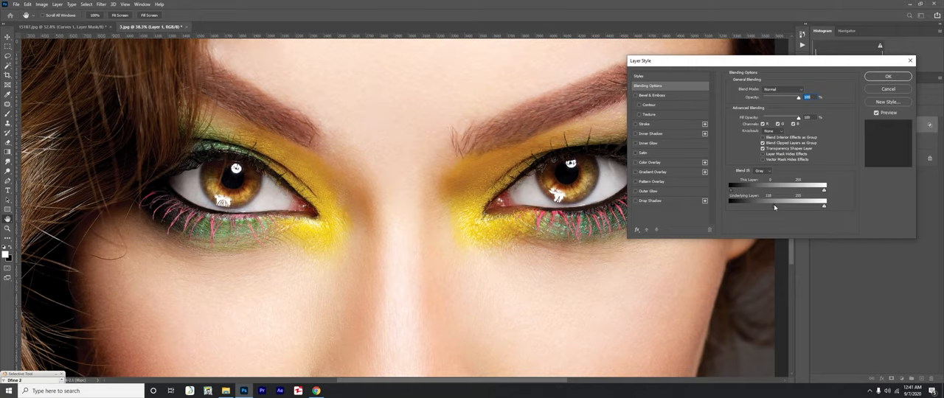
mouse_move(735, 201)
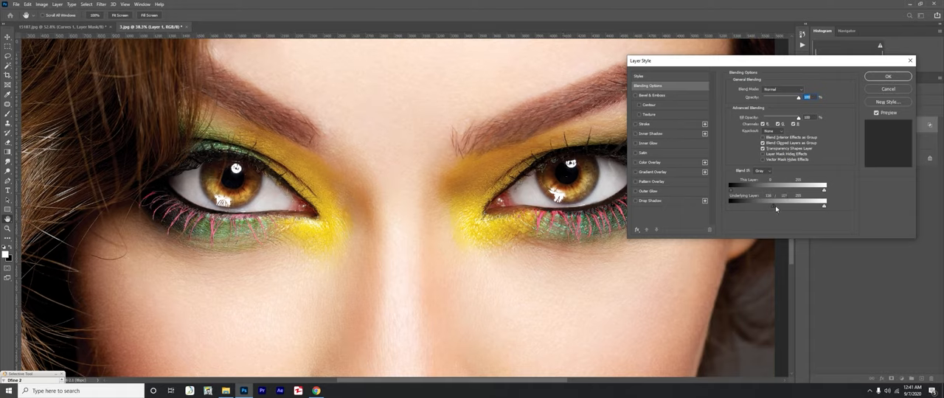
drag(803, 207, 824, 207)
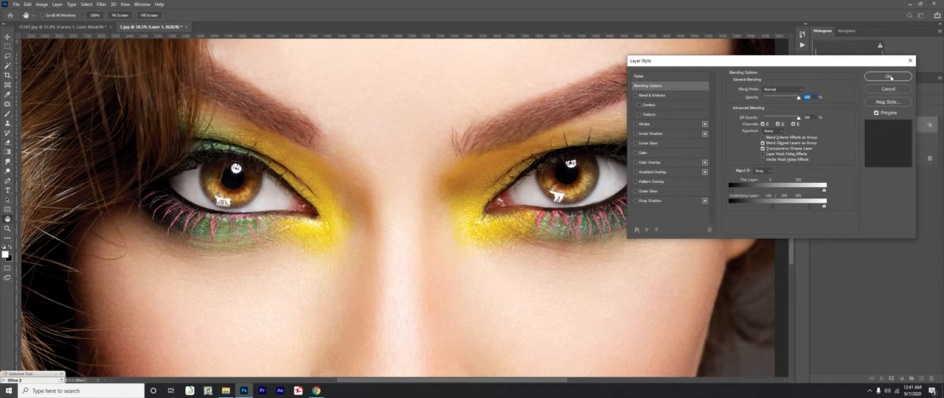
click(888, 77)
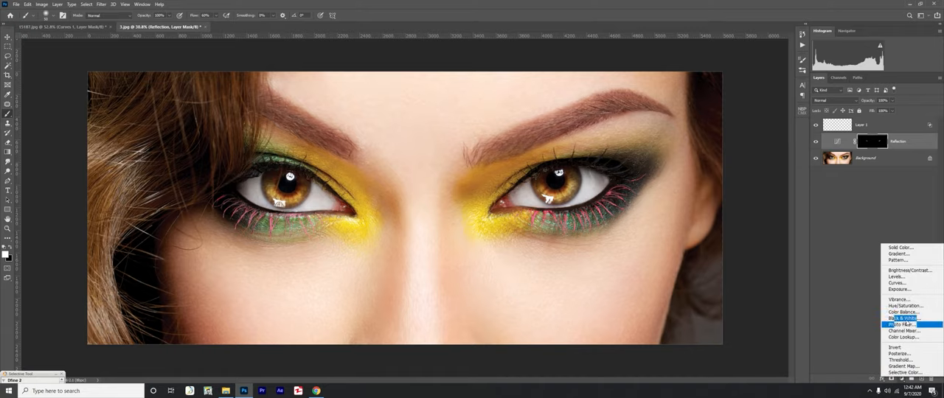
Add a second Curves adjustment layer with its mask inverted to black
click(897, 284)
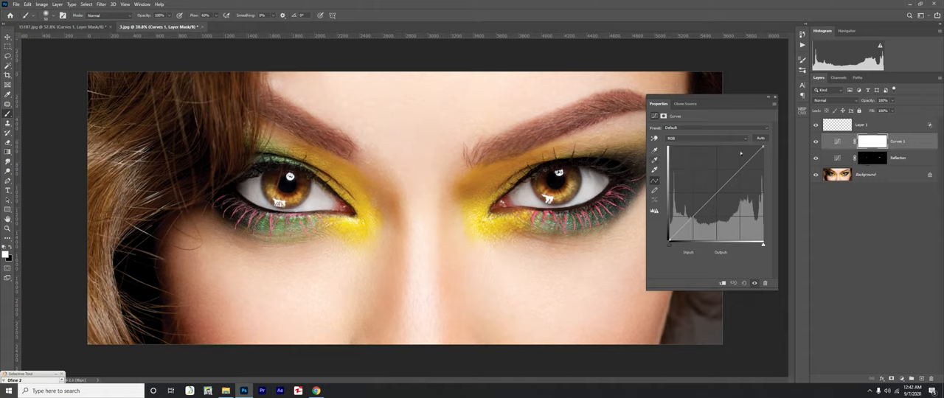
click(872, 158)
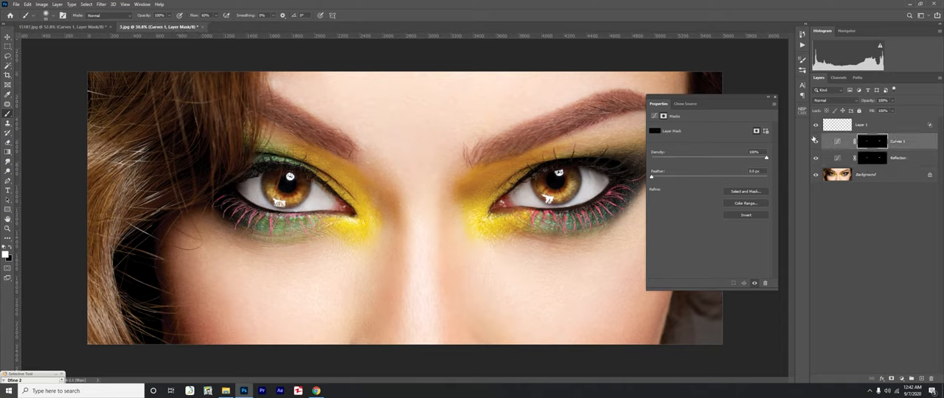
click(838, 141)
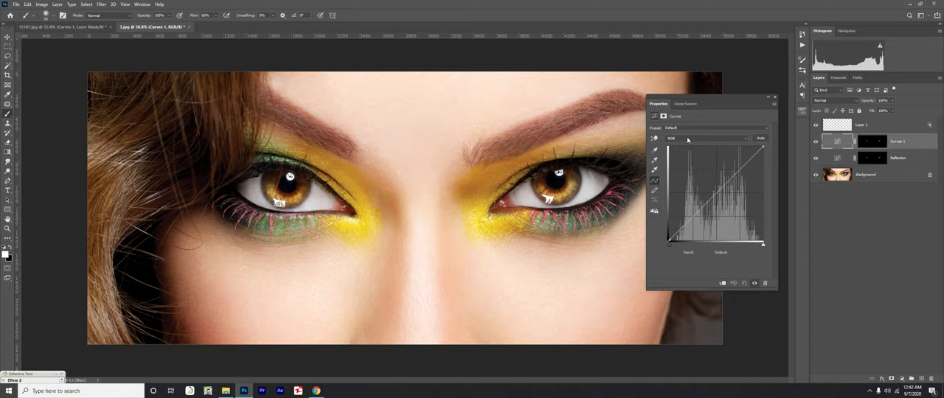
Raise the red channel curve to warm the irises and adjust the blue channel
click(707, 139)
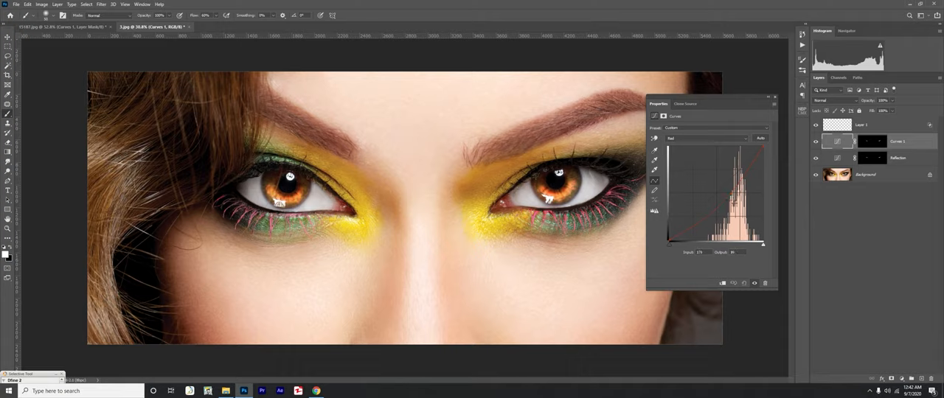
drag(738, 200, 721, 177)
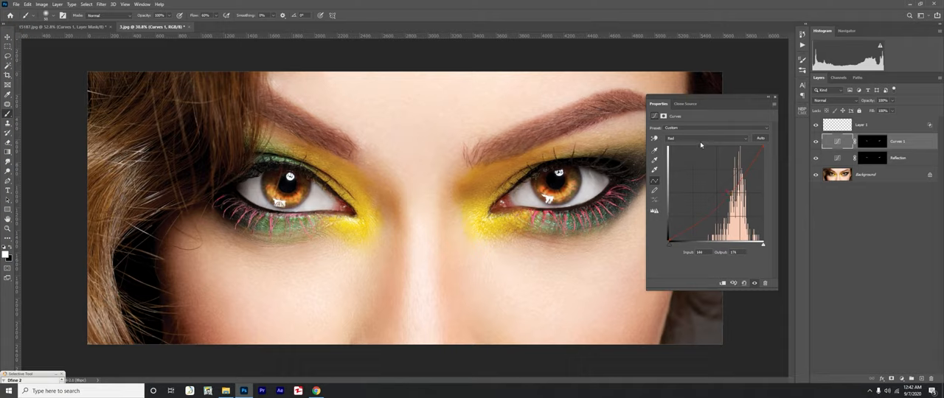
click(705, 139)
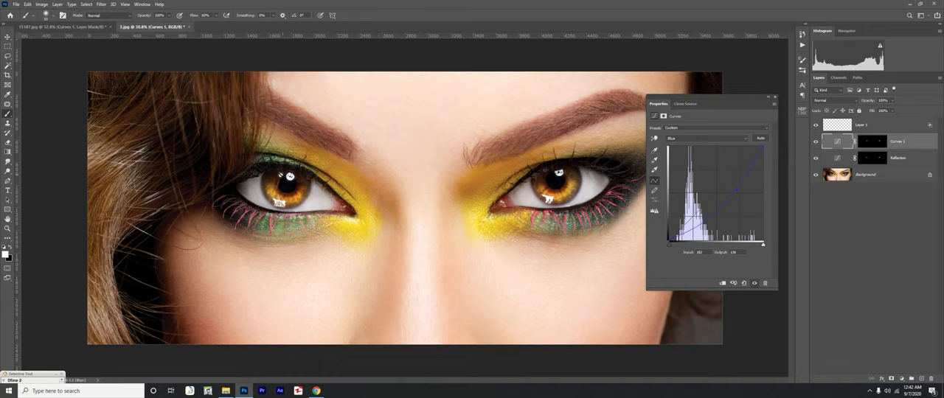
click(706, 137)
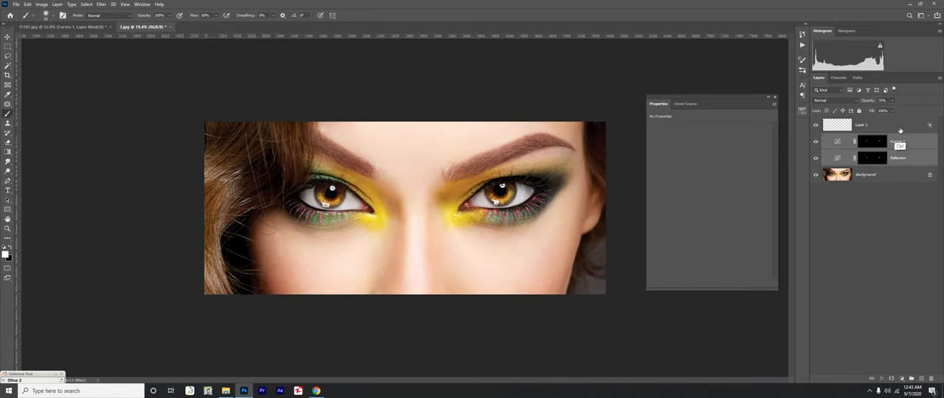
Group the retouching layers with Ctrl+G and rename the new group
key(ctrl+g)
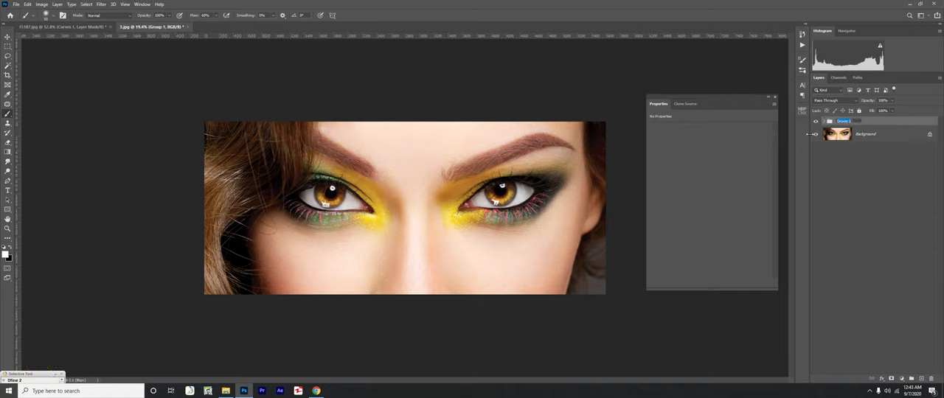
double_click(841, 121)
text(eyes)
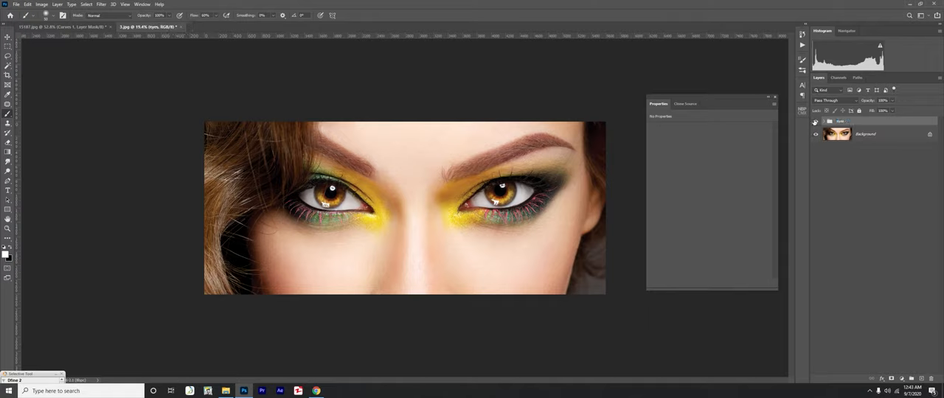
click(816, 121)
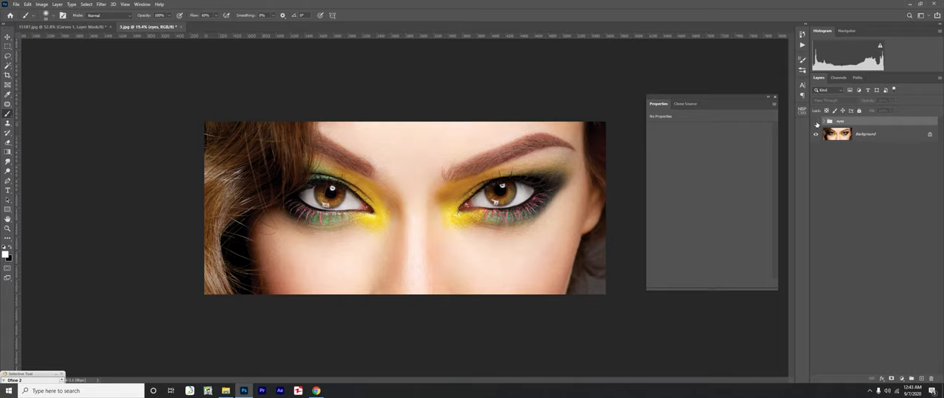
click(816, 121)
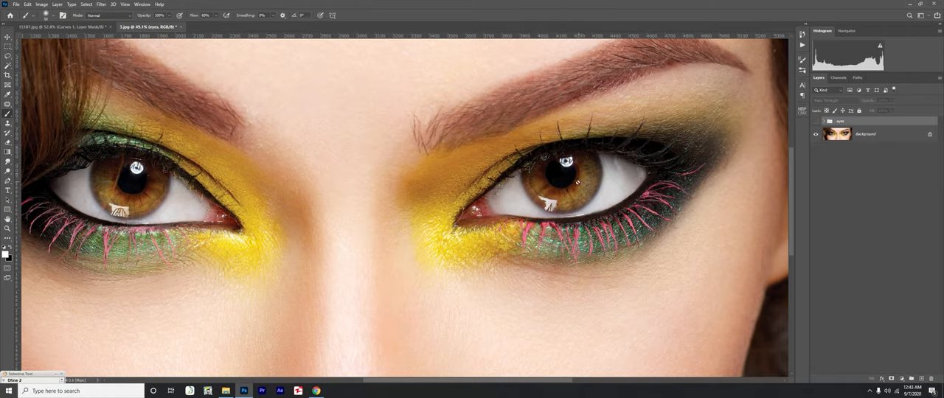
key(Ctrl+Space)
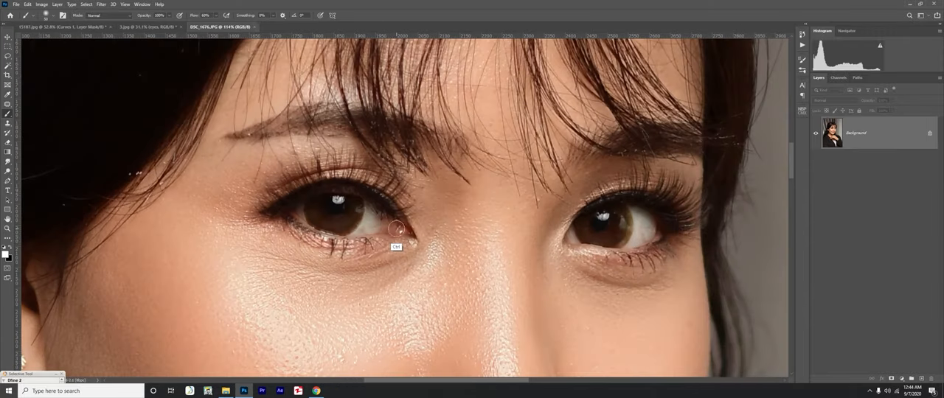
mouse_move(319, 225)
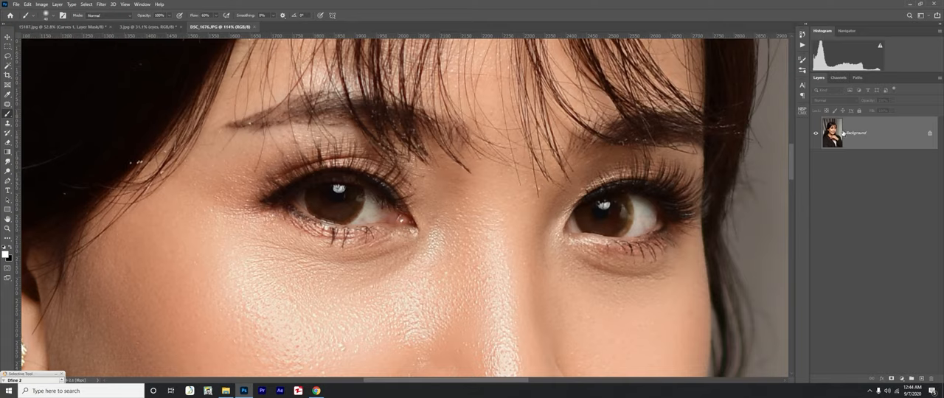
Duplicate the Background layer with Ctrl+J and rename the copy 'detail'
key(ctrl+j)
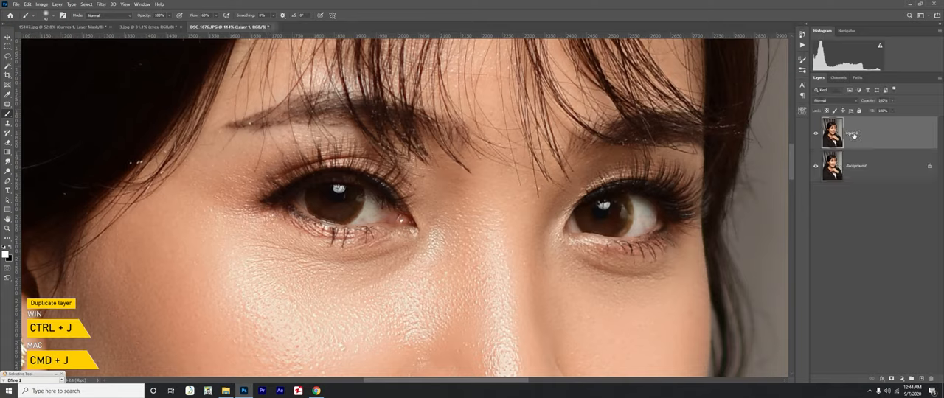
double_click(856, 133)
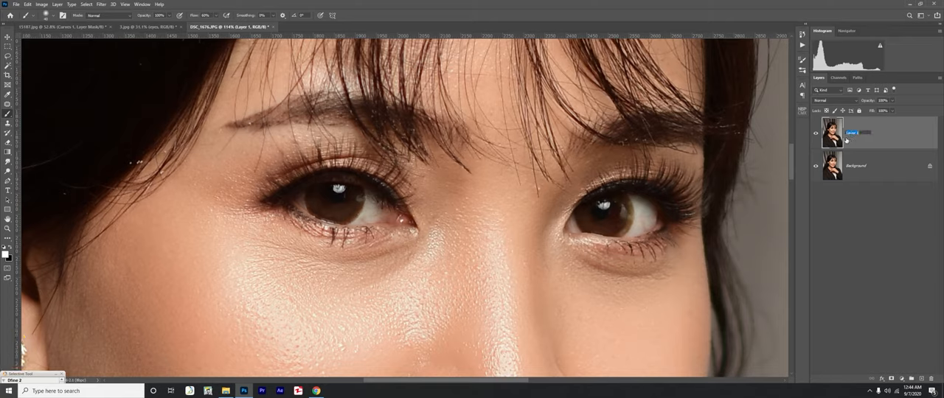
double_click(855, 133)
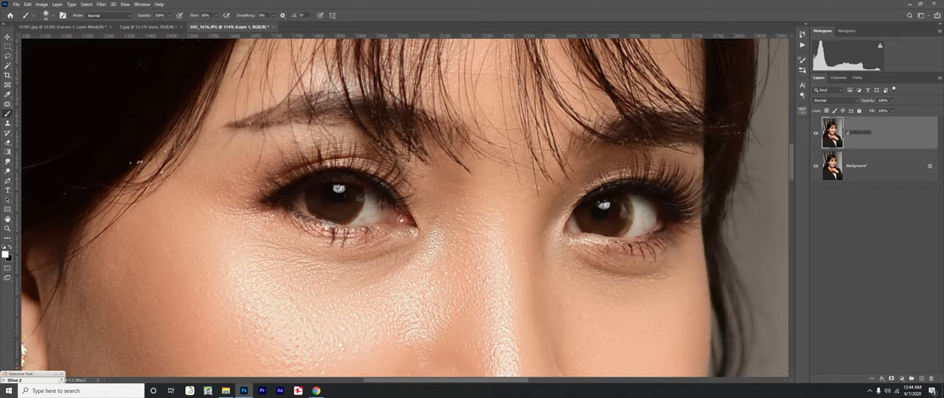
double_click(858, 133)
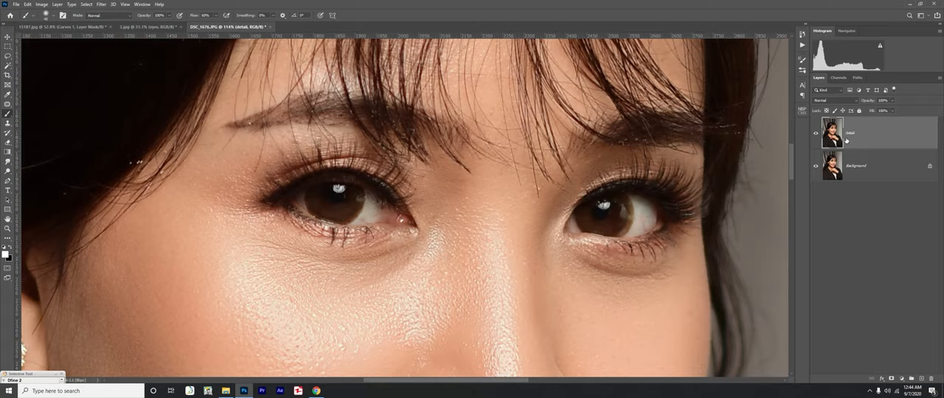
mouse_move(365, 115)
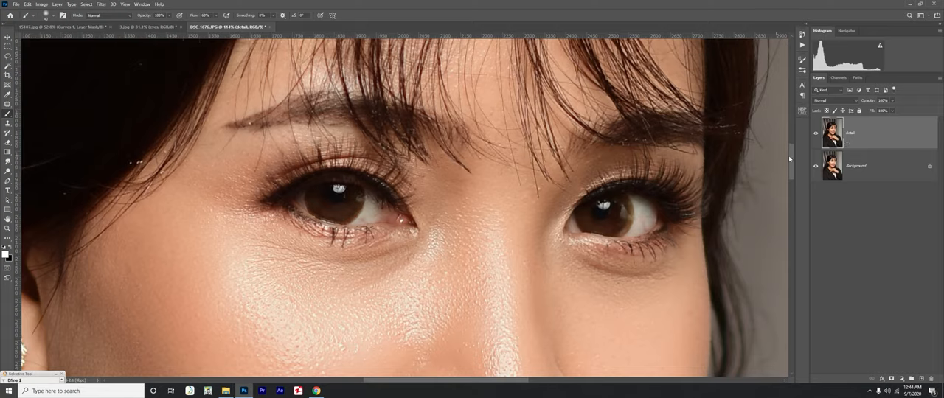
click(870, 132)
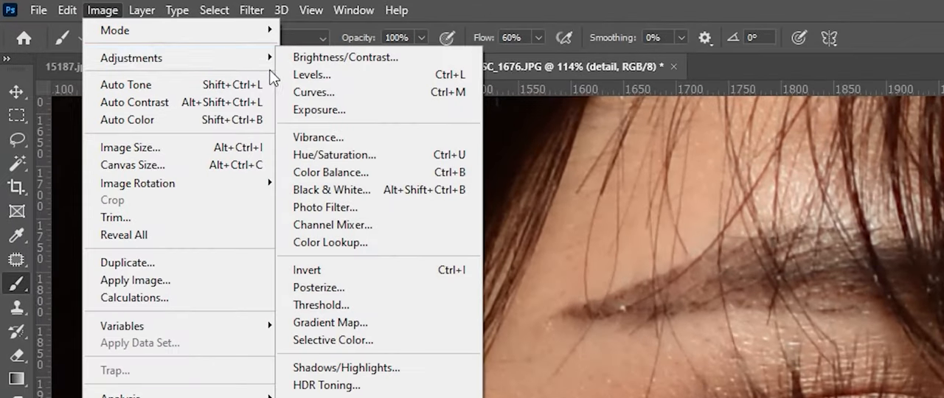
mouse_move(342, 368)
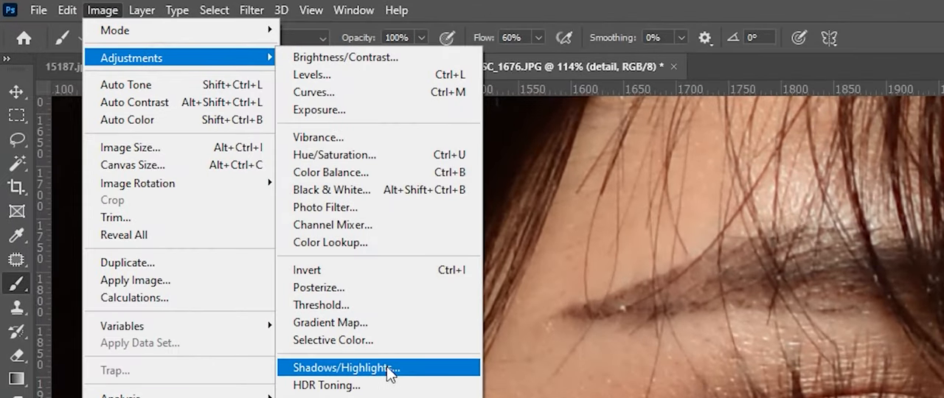
Apply Shadows/Highlights to the detail layer and raise the shadow Amount
click(344, 367)
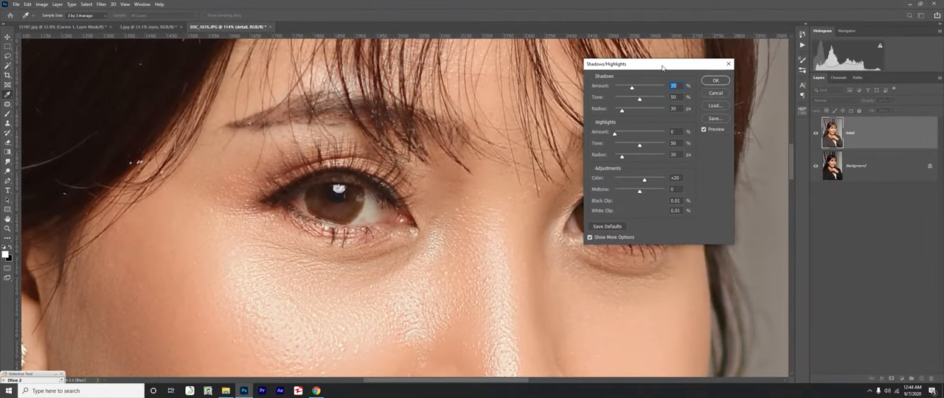
drag(661, 65, 509, 65)
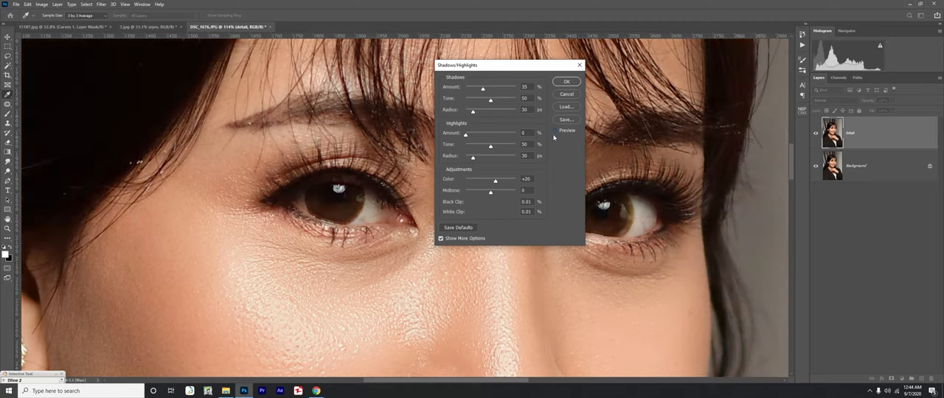
click(555, 130)
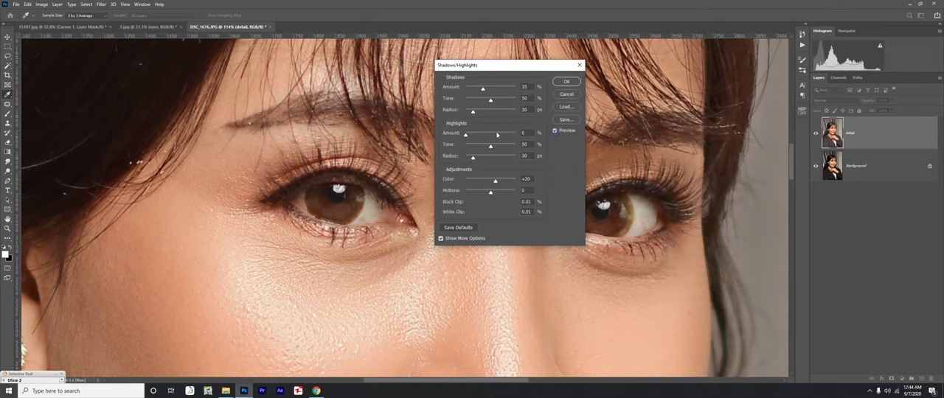
triple_click(523, 133)
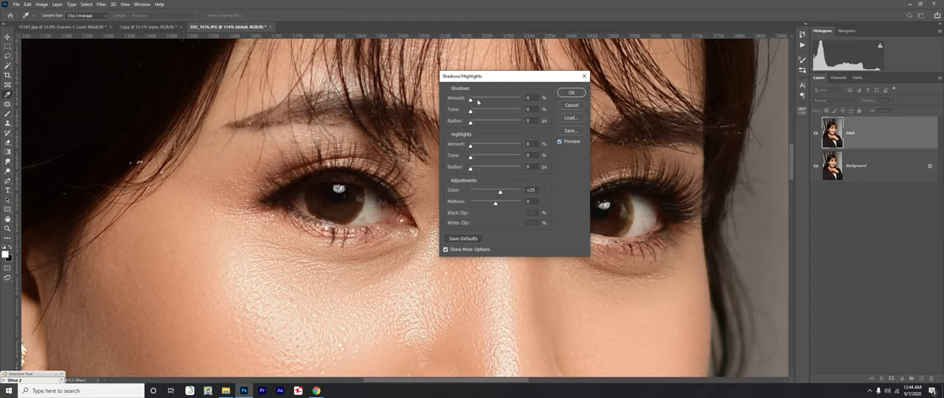
drag(469, 97, 484, 98)
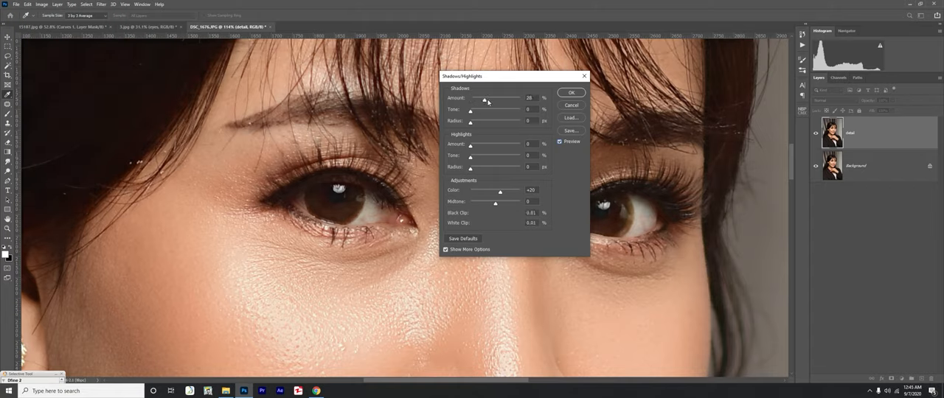
drag(486, 100, 495, 100)
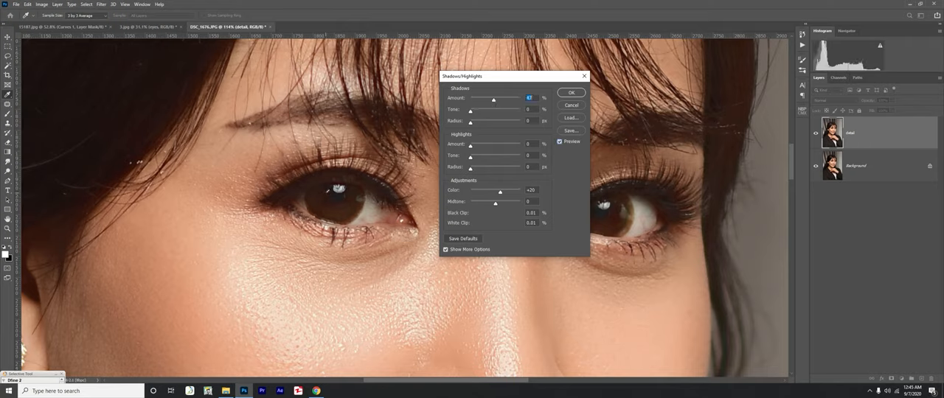
drag(493, 101, 484, 100)
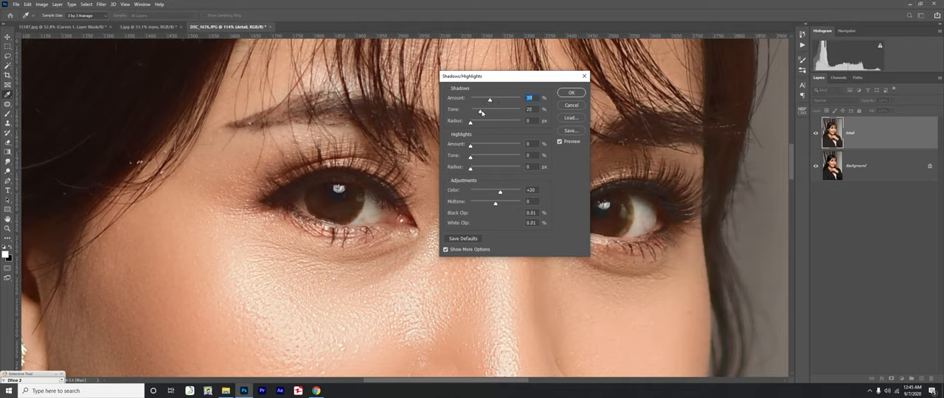
Tune the shadow Tone and Radius sliders to lift the dark eye areas
drag(478, 109, 487, 110)
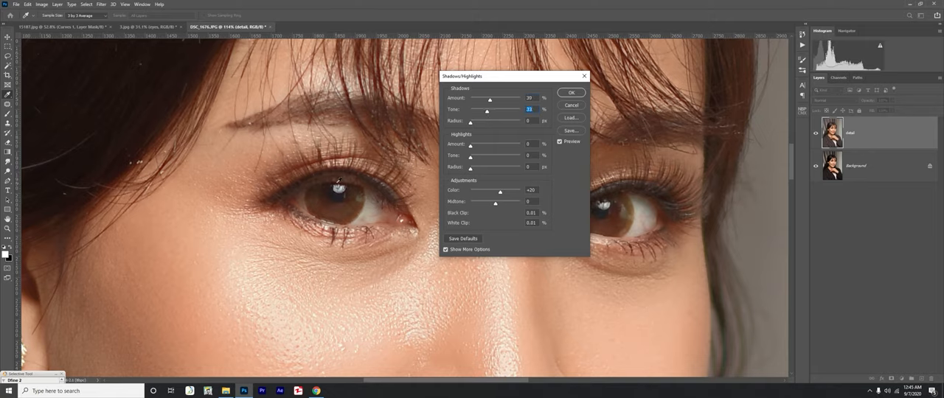
mouse_move(495, 135)
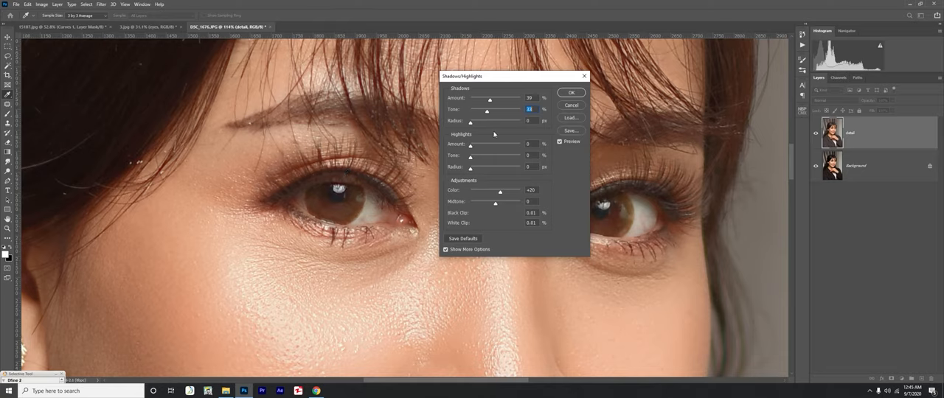
drag(471, 121, 478, 121)
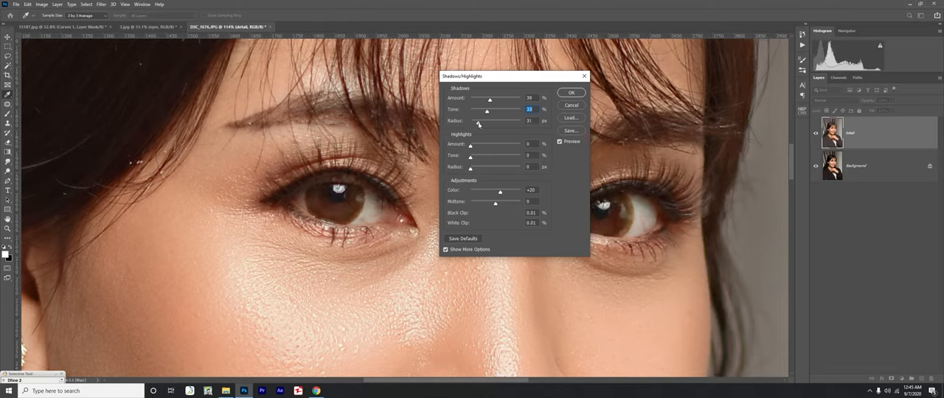
drag(478, 121, 487, 121)
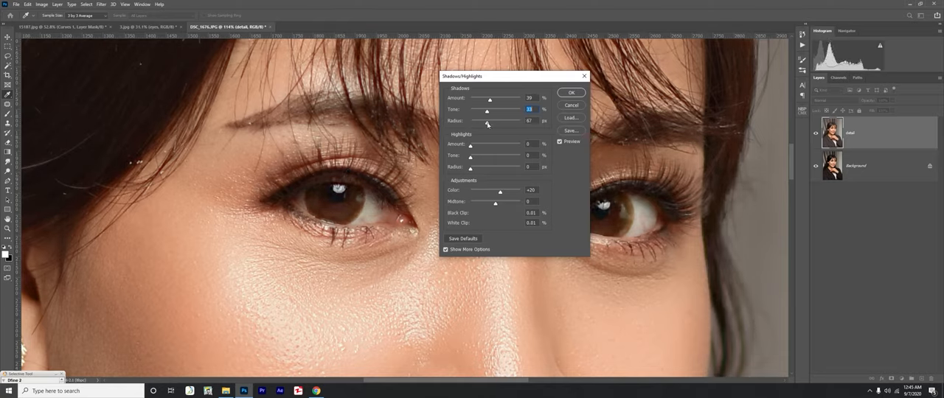
drag(487, 124, 492, 124)
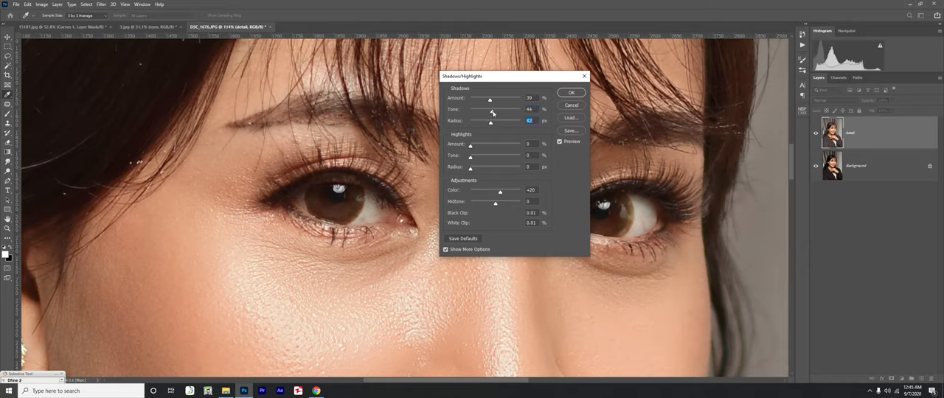
drag(490, 99, 493, 98)
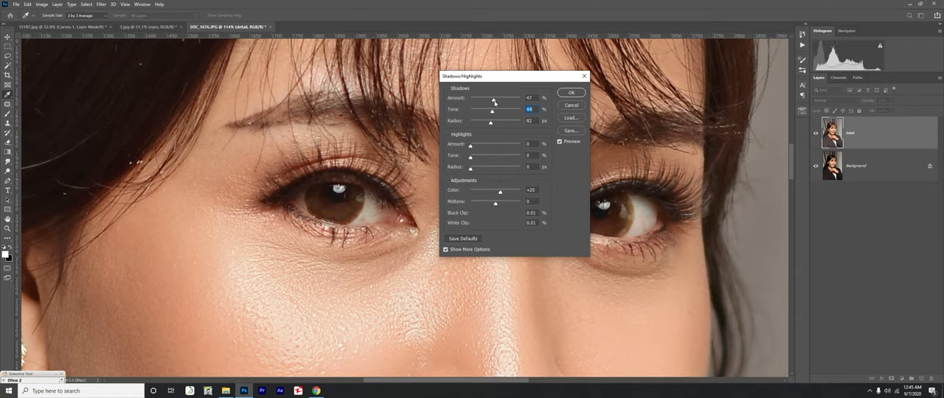
drag(493, 98, 489, 99)
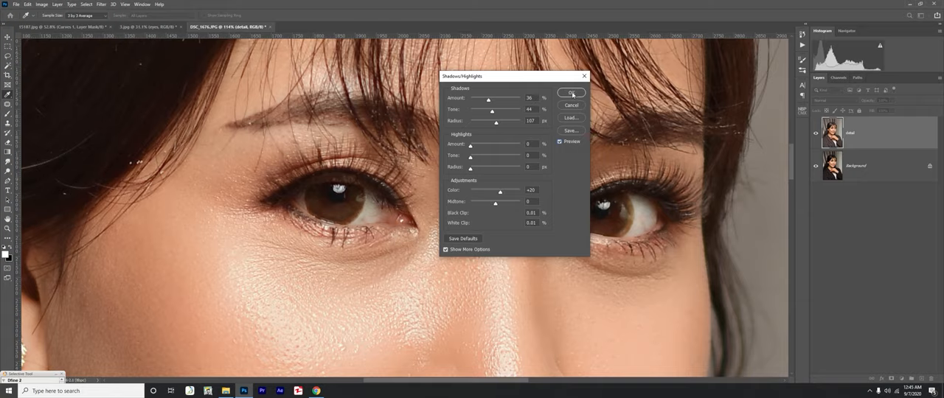
Confirm the Shadows/Highlights adjustment and hide the detail layer behind a new black mask
click(571, 92)
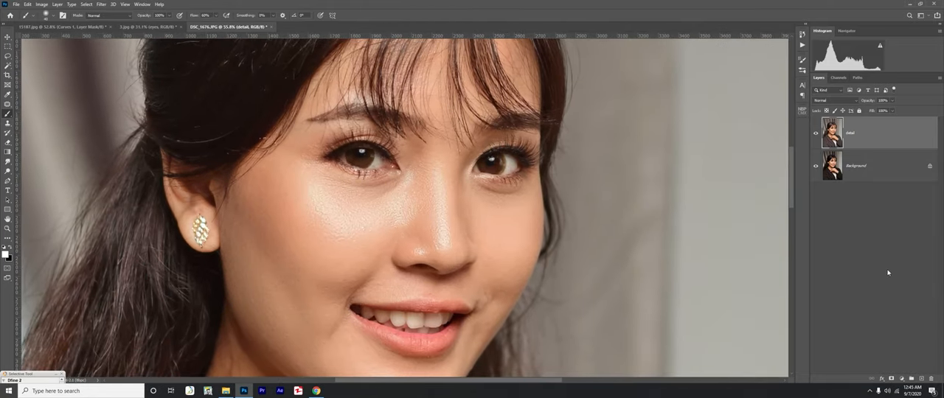
click(892, 378)
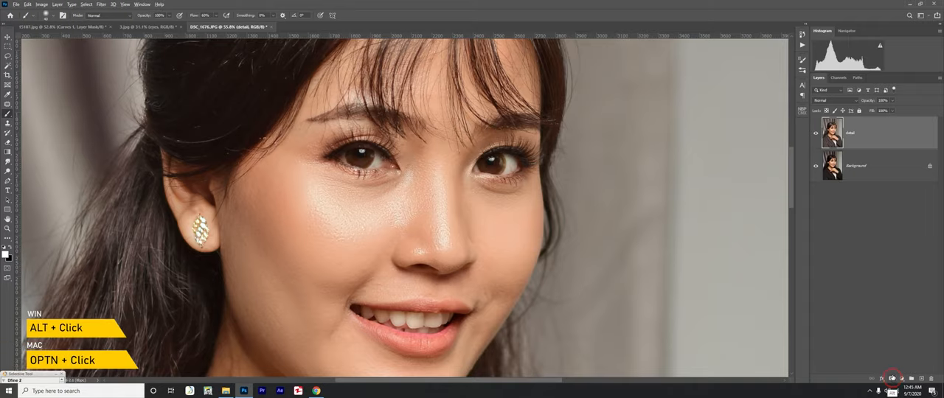
click(909, 378)
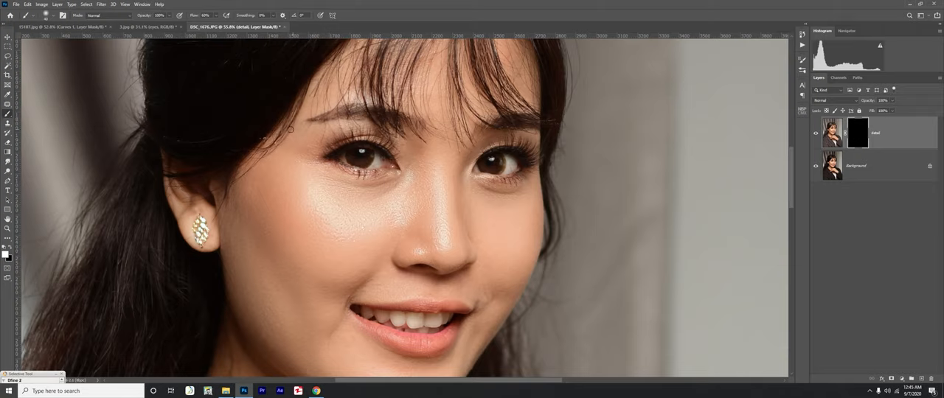
key(ctrl+space)
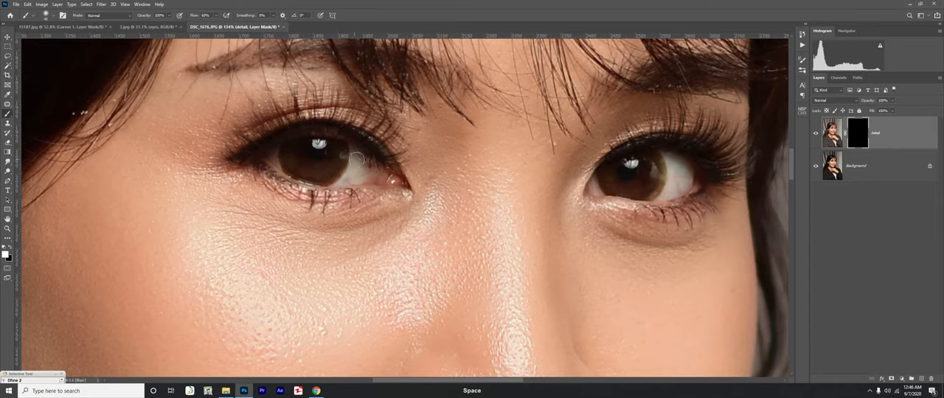
mouse_move(294, 156)
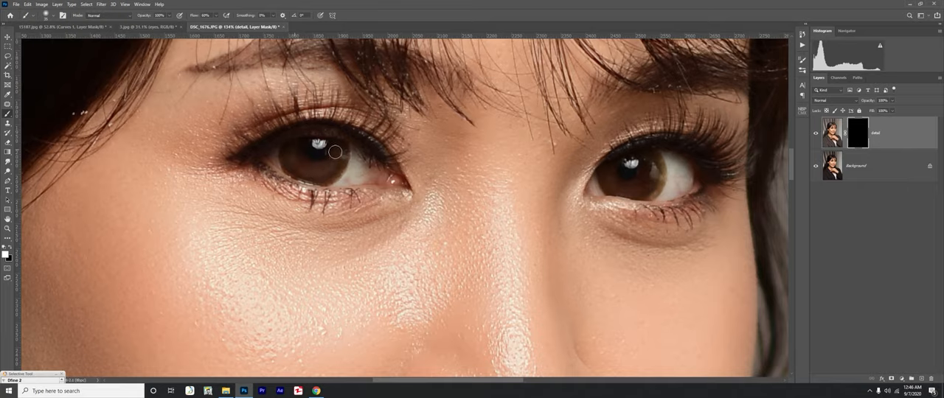
mouse_move(305, 168)
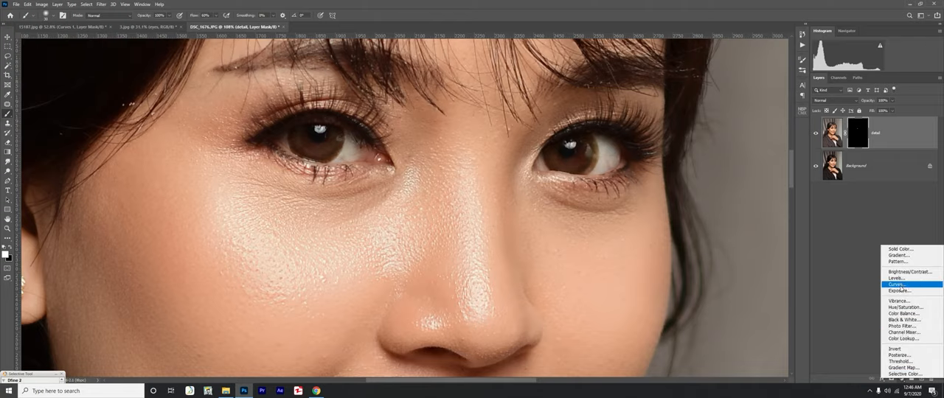
Add a Reflection Curves layer with a brightening curve and invert its mask to black
click(897, 283)
text(reflection)
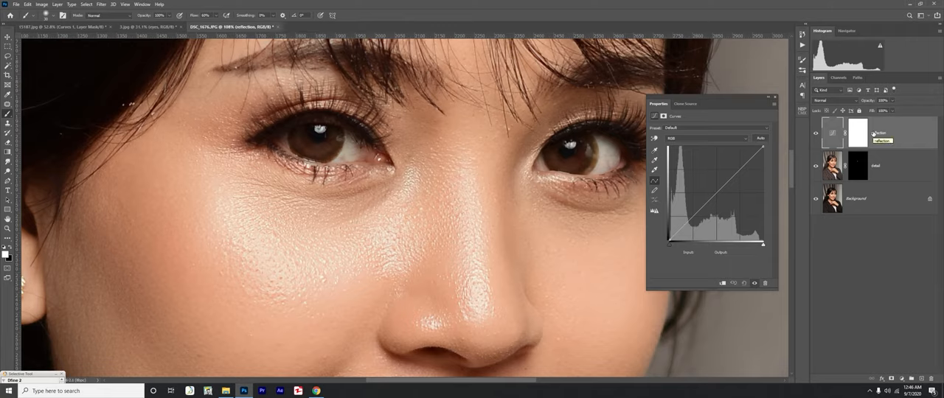
drag(715, 199, 726, 165)
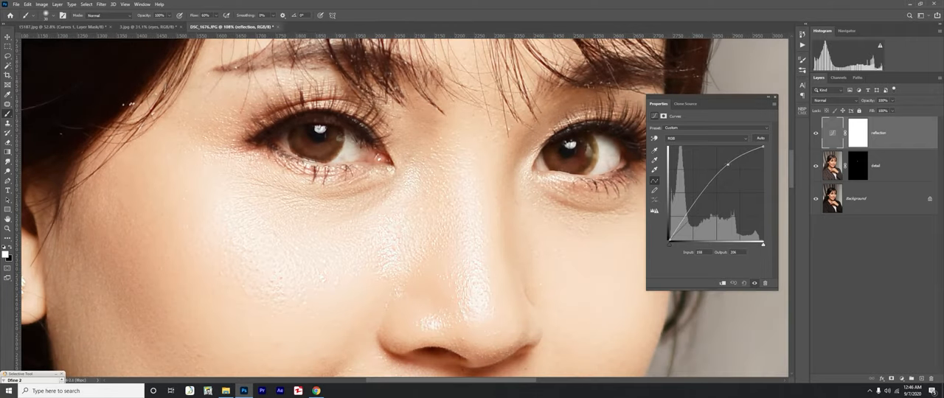
click(859, 133)
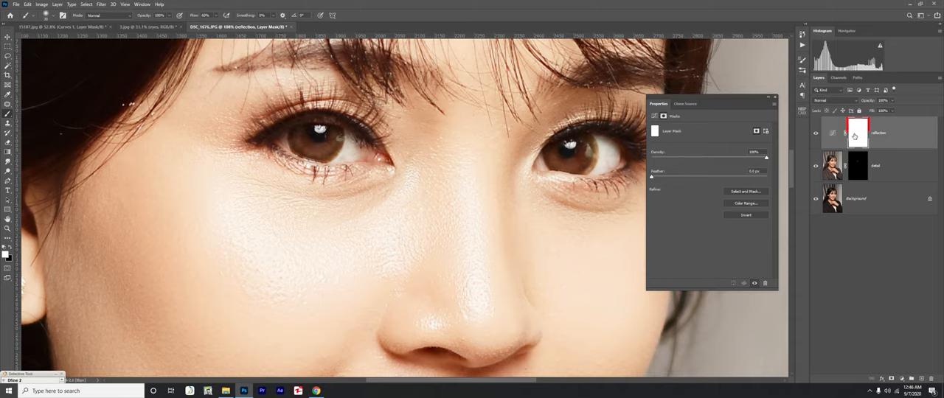
key(ctrl+i)
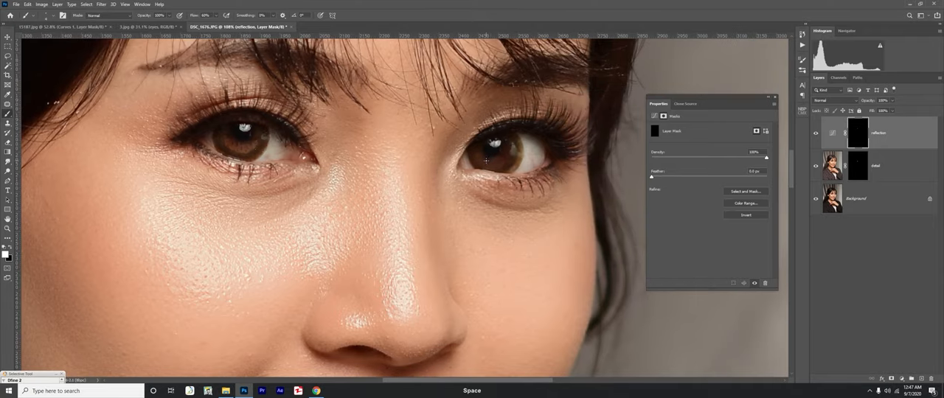
mouse_move(481, 159)
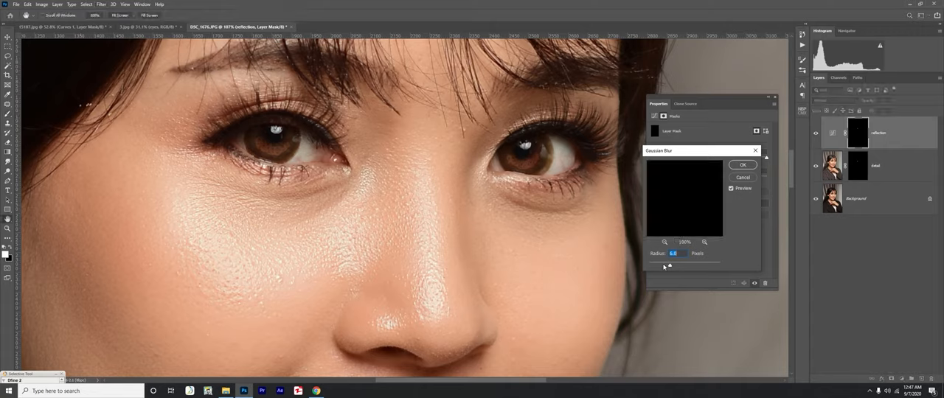
Fine-tune the Gaussian Blur radius on the Reflection mask and apply it
drag(672, 265, 663, 266)
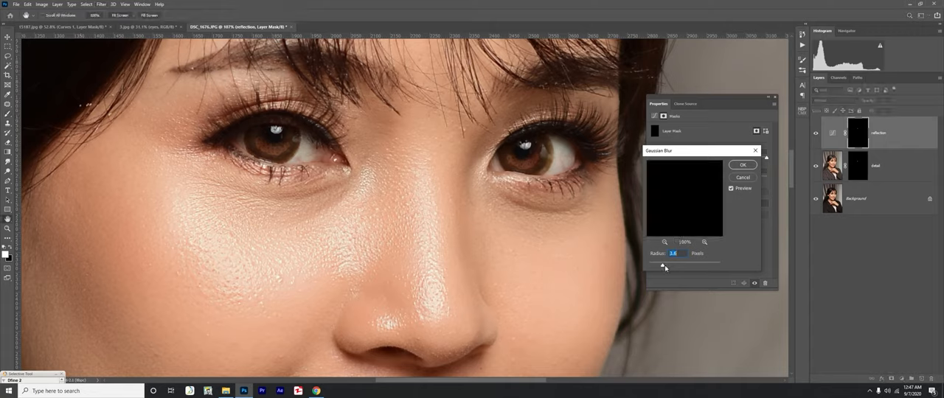
drag(661, 266, 658, 266)
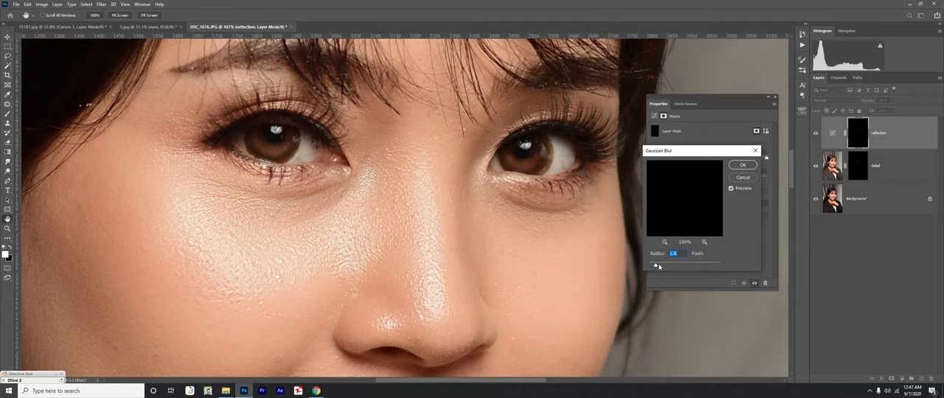
drag(654, 264, 671, 264)
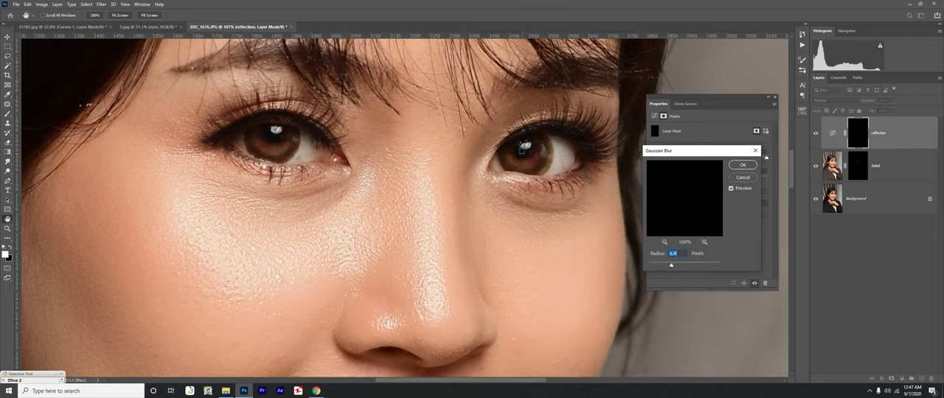
drag(671, 264, 658, 266)
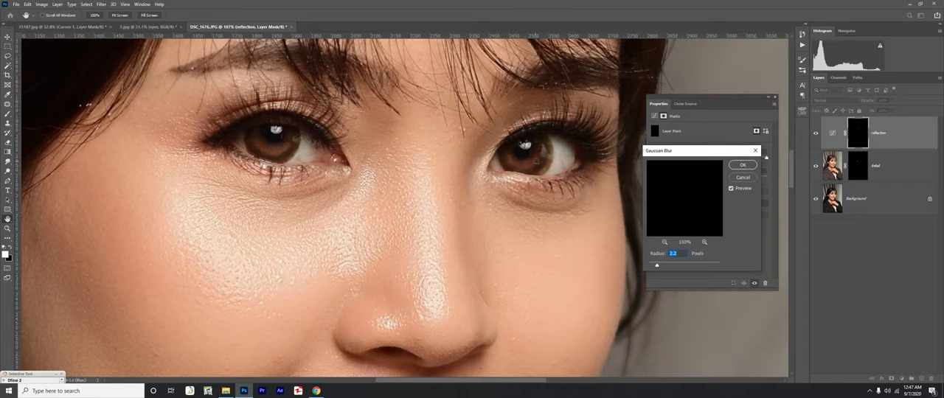
click(744, 166)
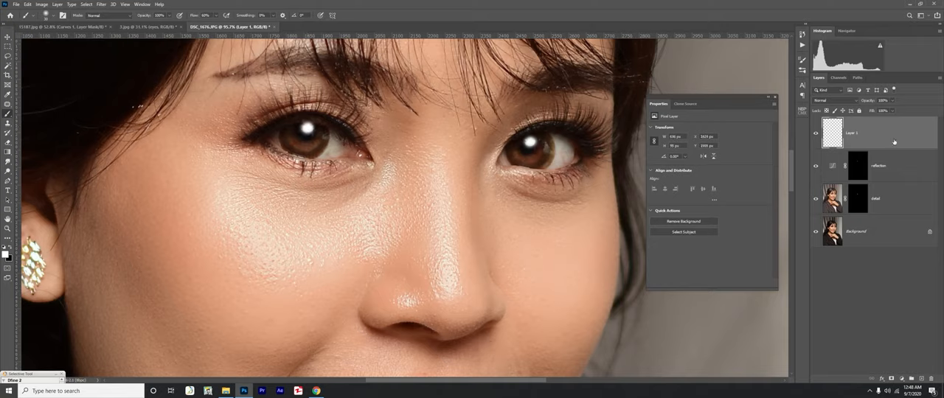
mouse_move(897, 136)
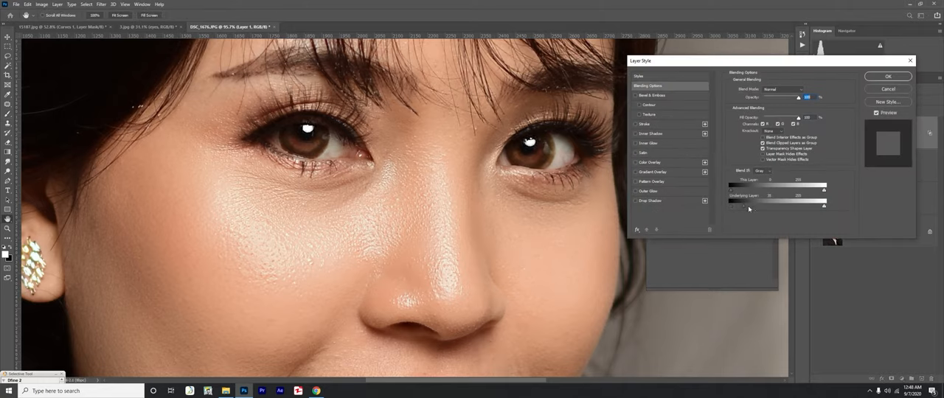
Limit the catchlight layer's blending with the Blend If sliders and return to the Curves settings
drag(735, 207, 746, 206)
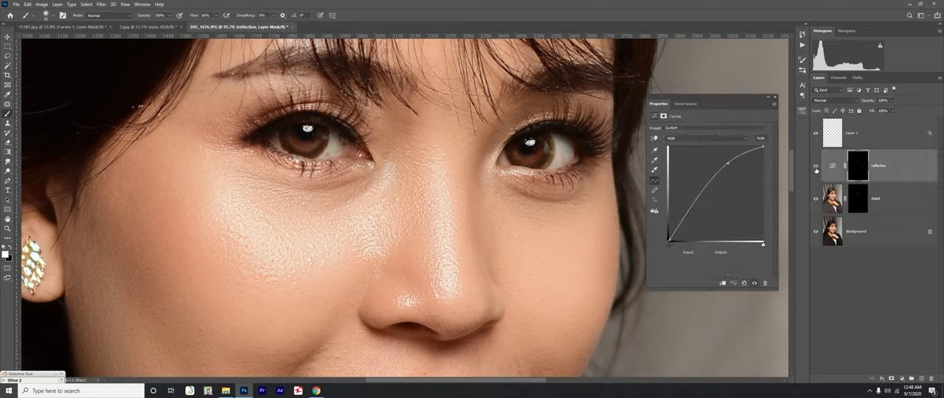
click(816, 165)
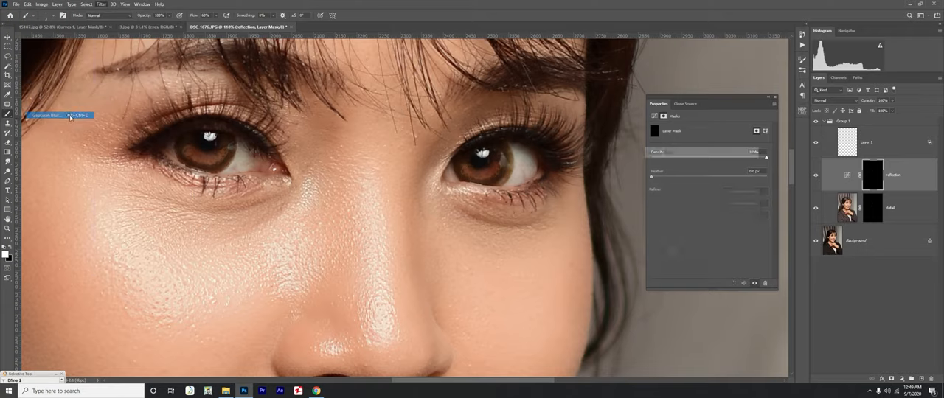
Apply two further Gaussian Blur passes to the Reflection Curves mask for smoother feathering
click(59, 115)
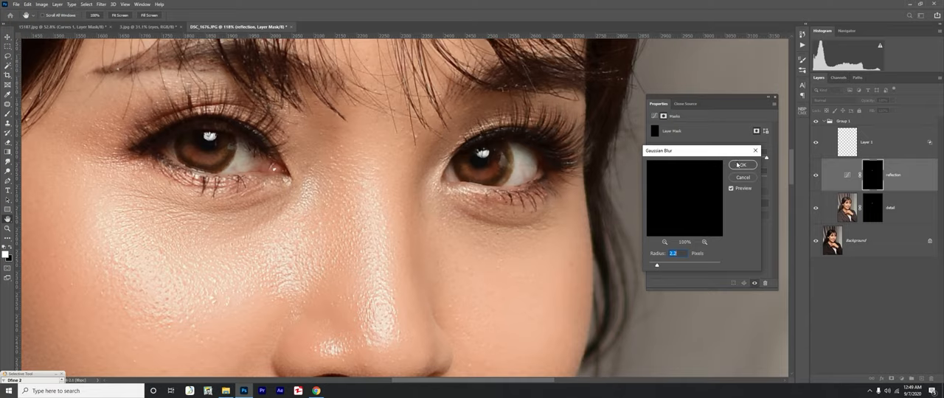
click(743, 165)
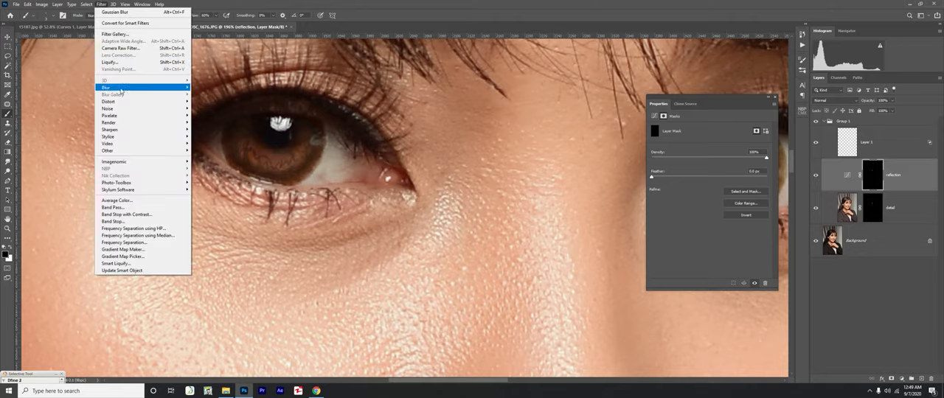
click(106, 88)
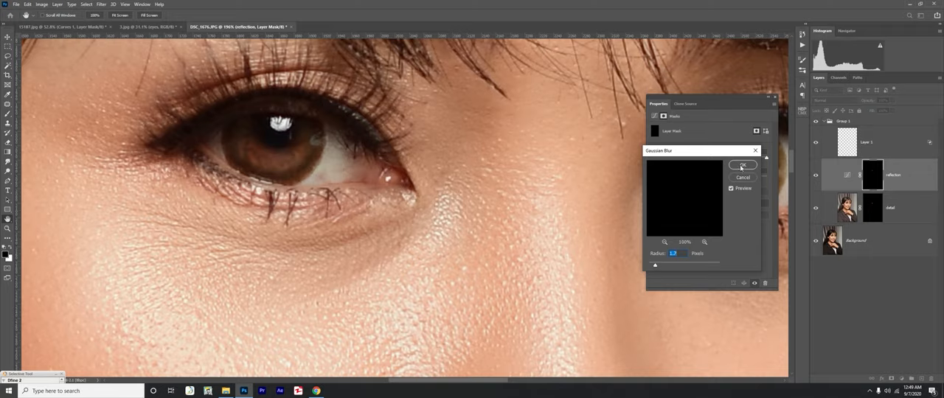
click(744, 165)
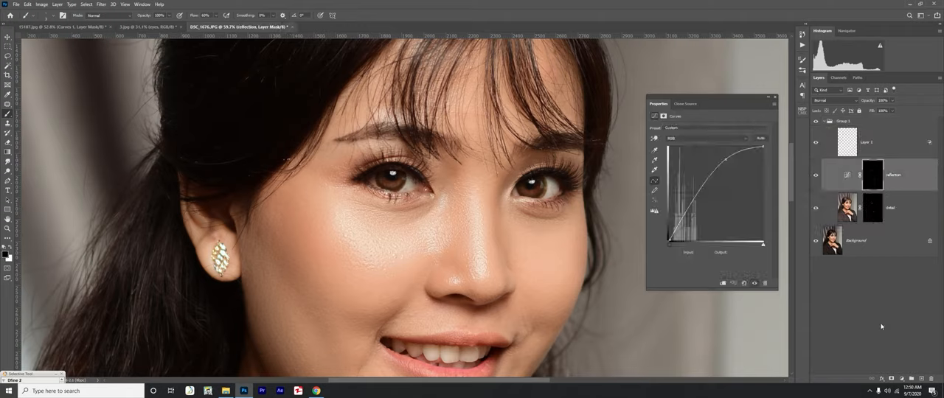
Add a second Curves layer with a black mask, reshape its curve for the irises, and collapse the eye group
click(847, 174)
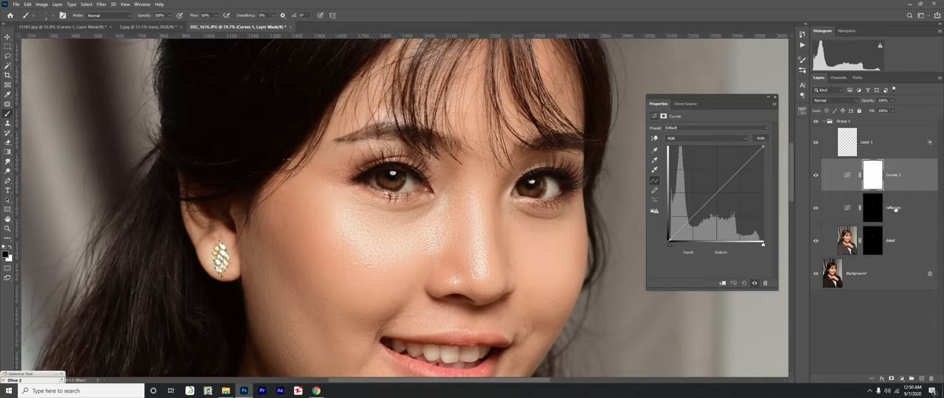
click(874, 207)
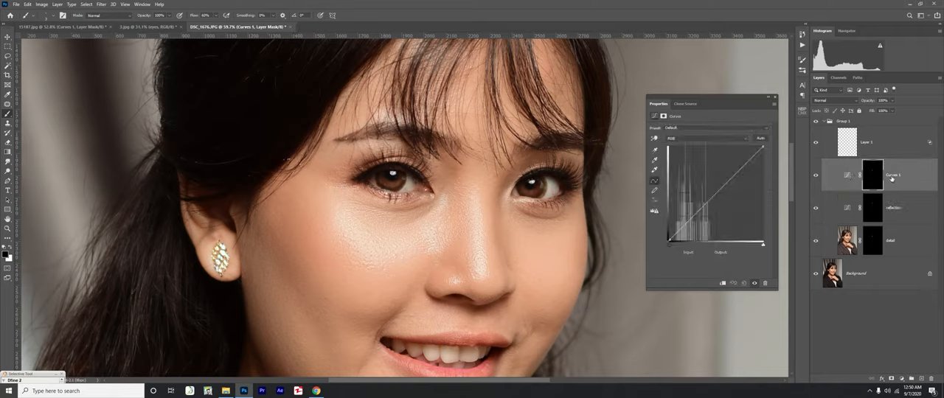
click(847, 175)
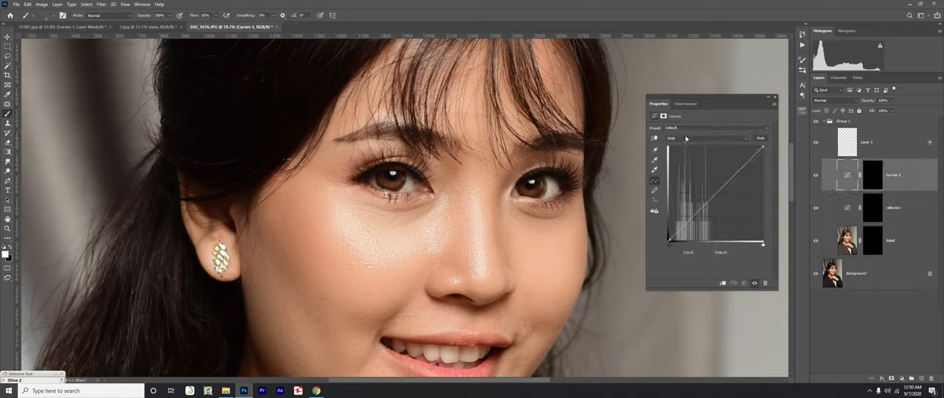
click(705, 137)
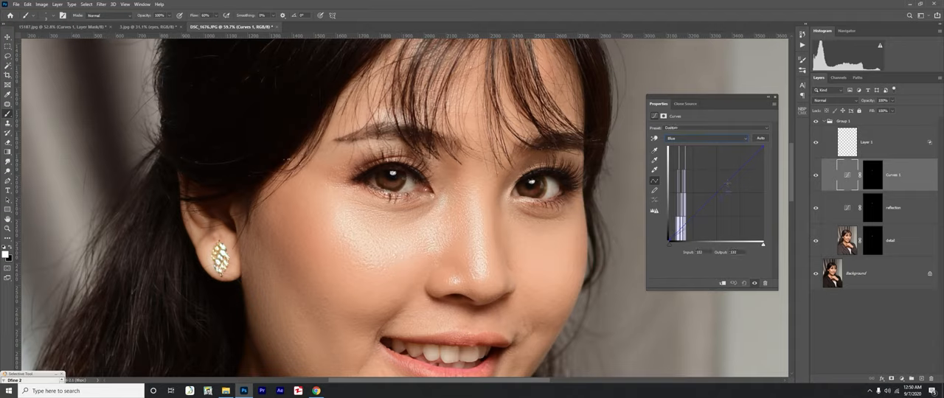
click(708, 139)
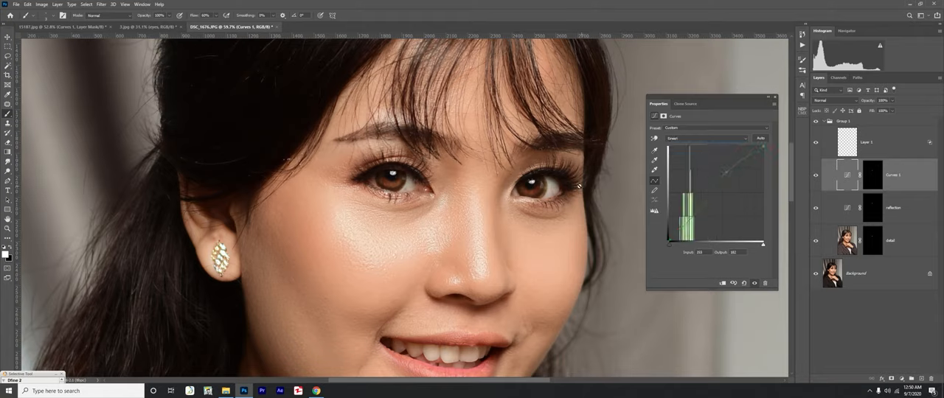
drag(726, 174, 726, 174)
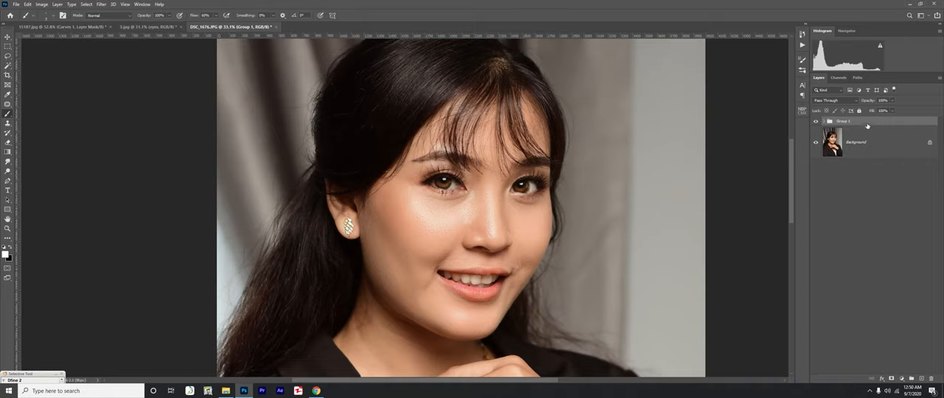
click(884, 110)
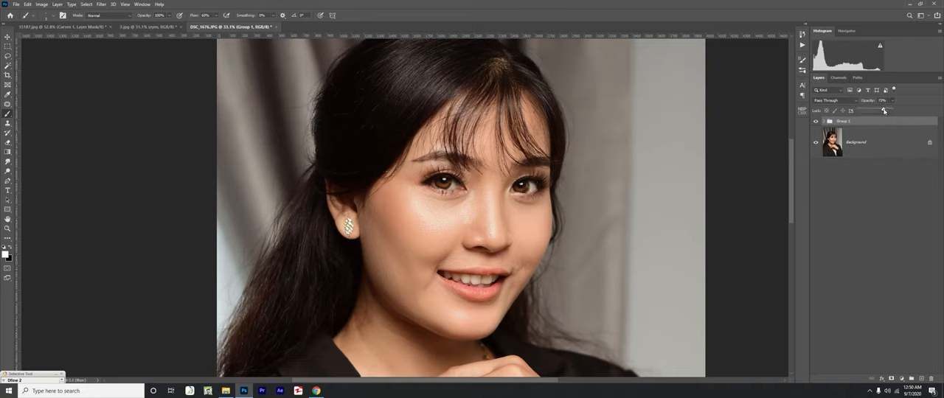